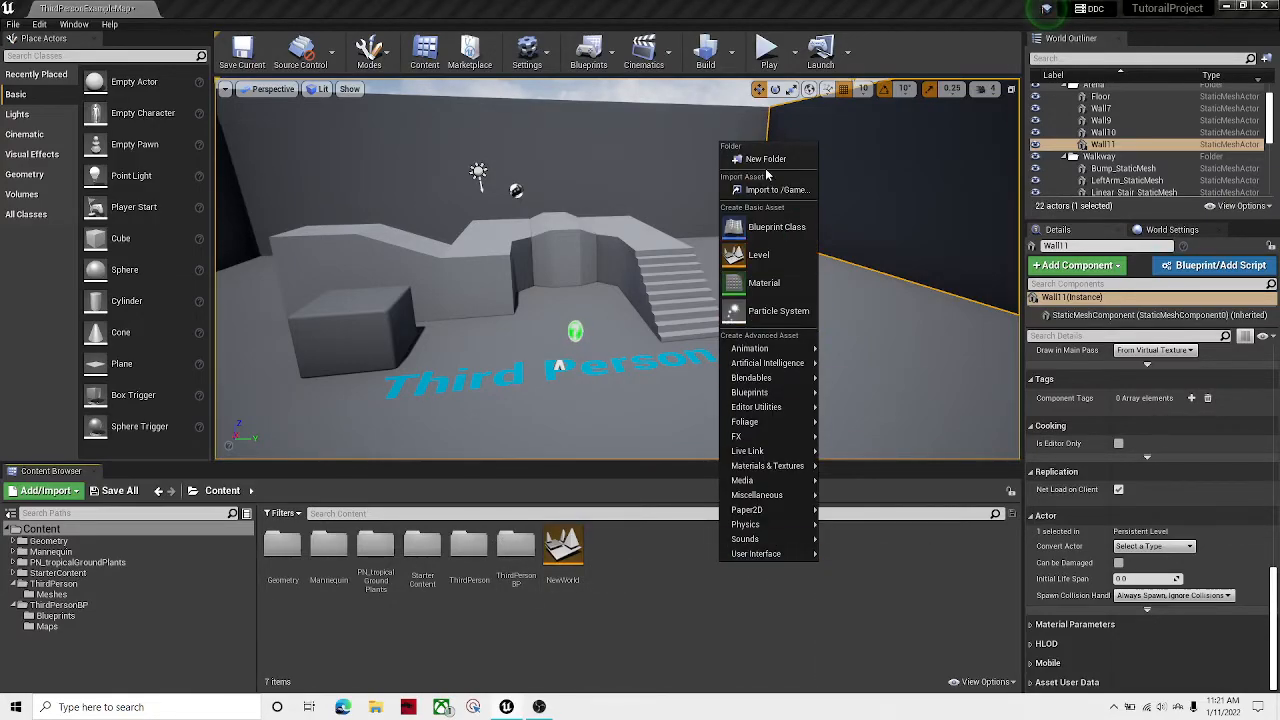
Create a new Levels folder in the project's Content root.
click(760, 254)
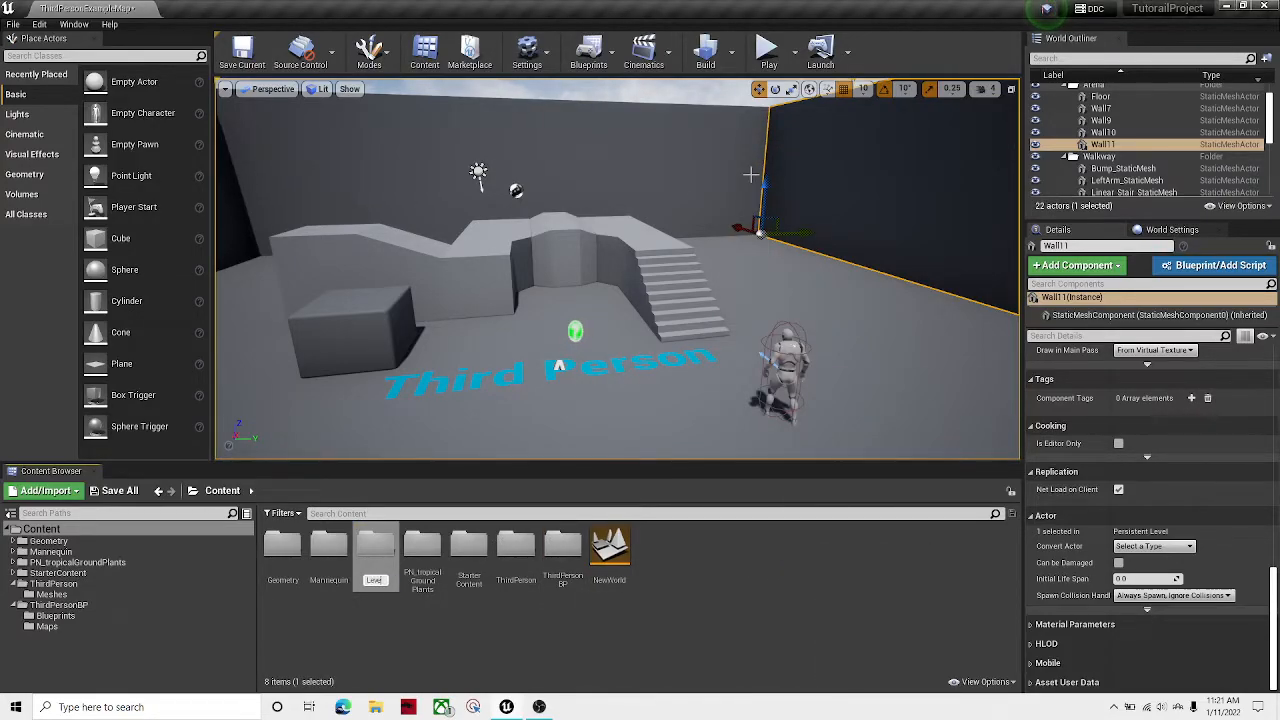
mouse_move(610, 544)
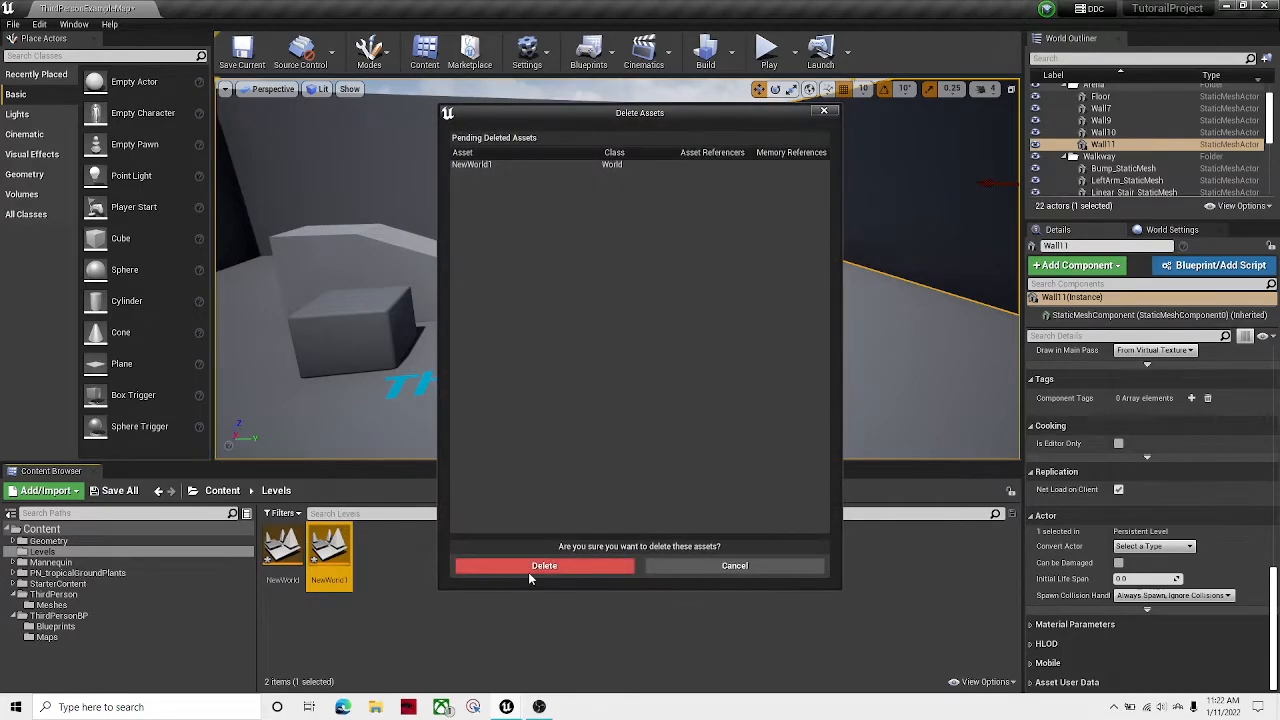
Confirm deleting the pending level and open the NewWorld landscape level.
click(544, 564)
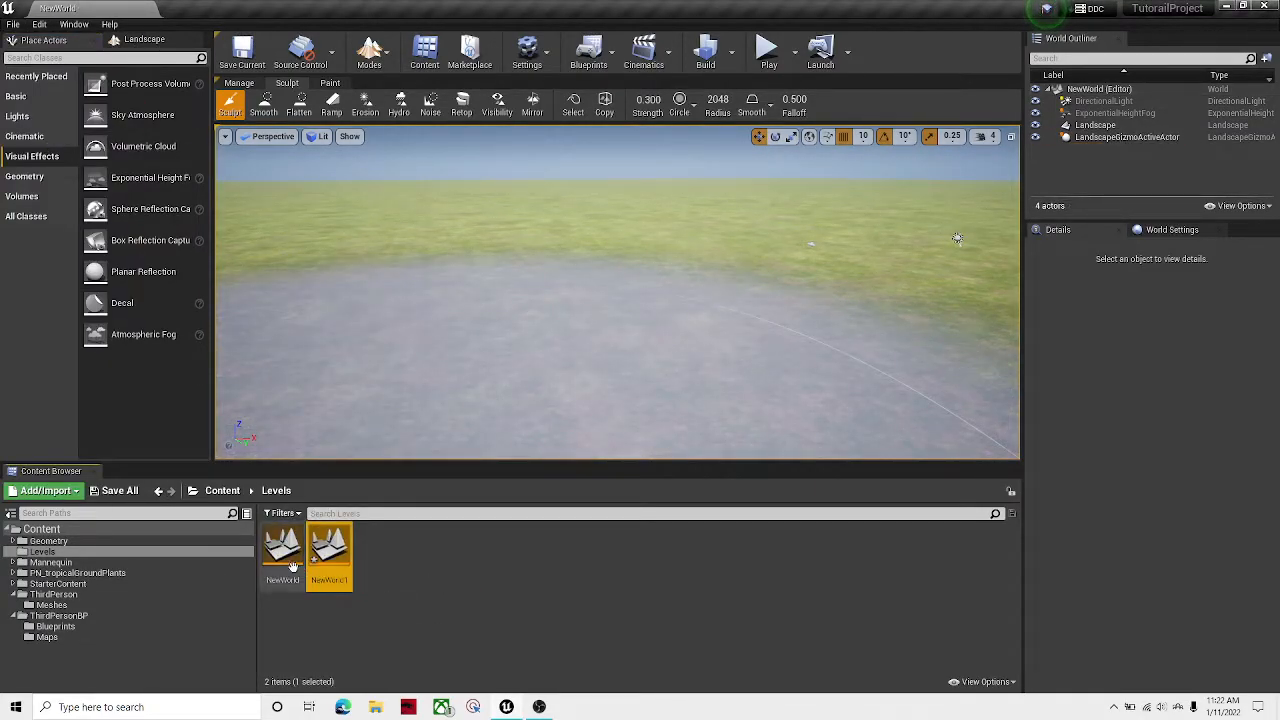
click(48, 540)
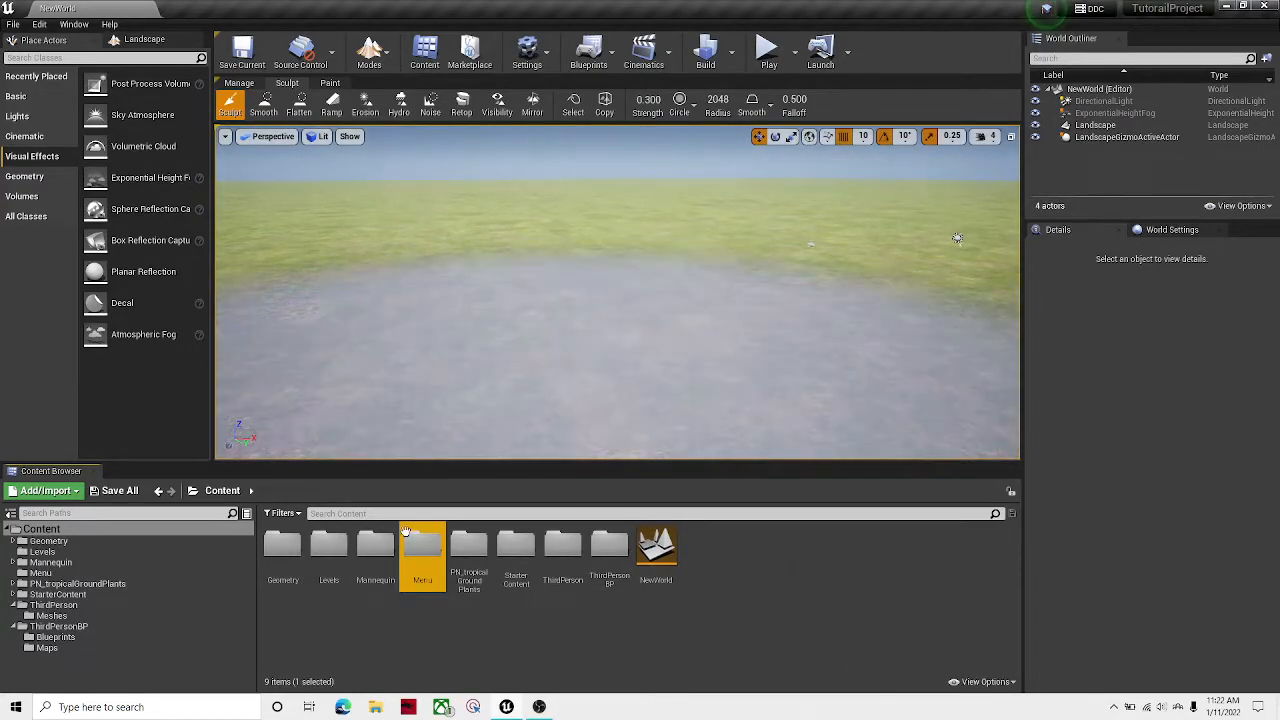
Open the new Menu folder in the Content Browser.
double_click(420, 544)
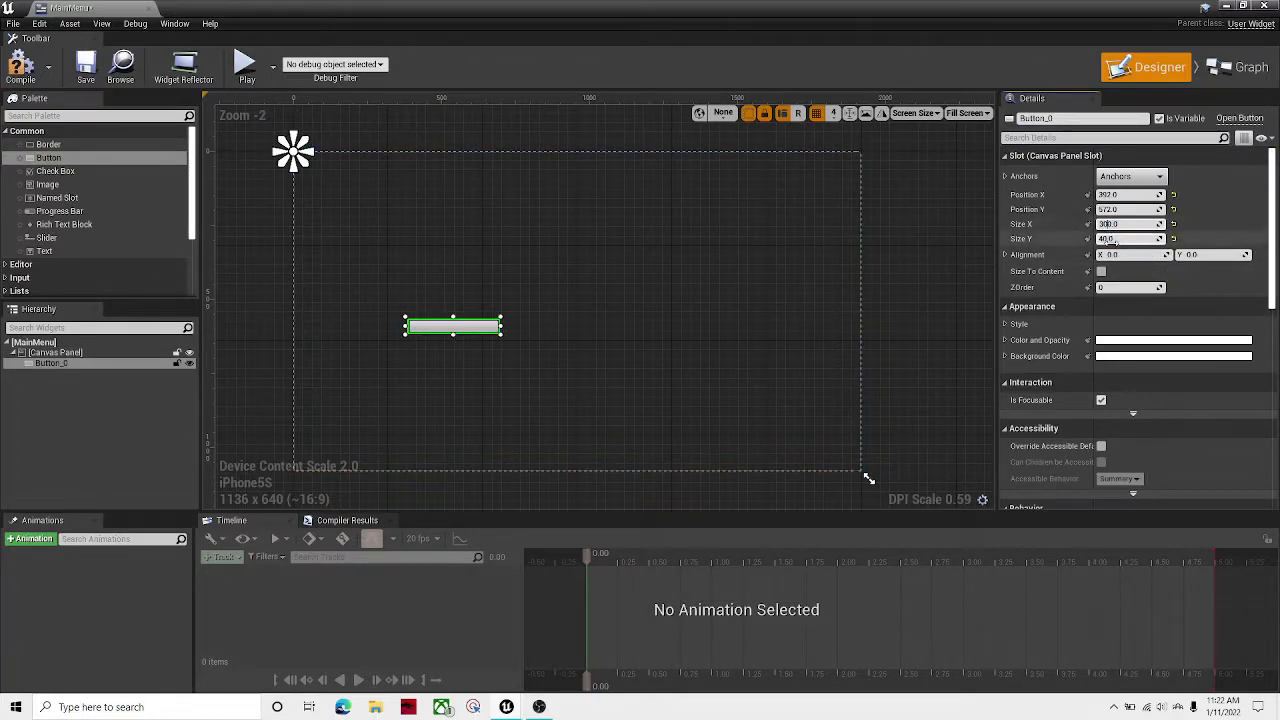
Resize and reposition the first button, then add two more buttons in a row on the canvas.
drag(452, 330, 452, 384)
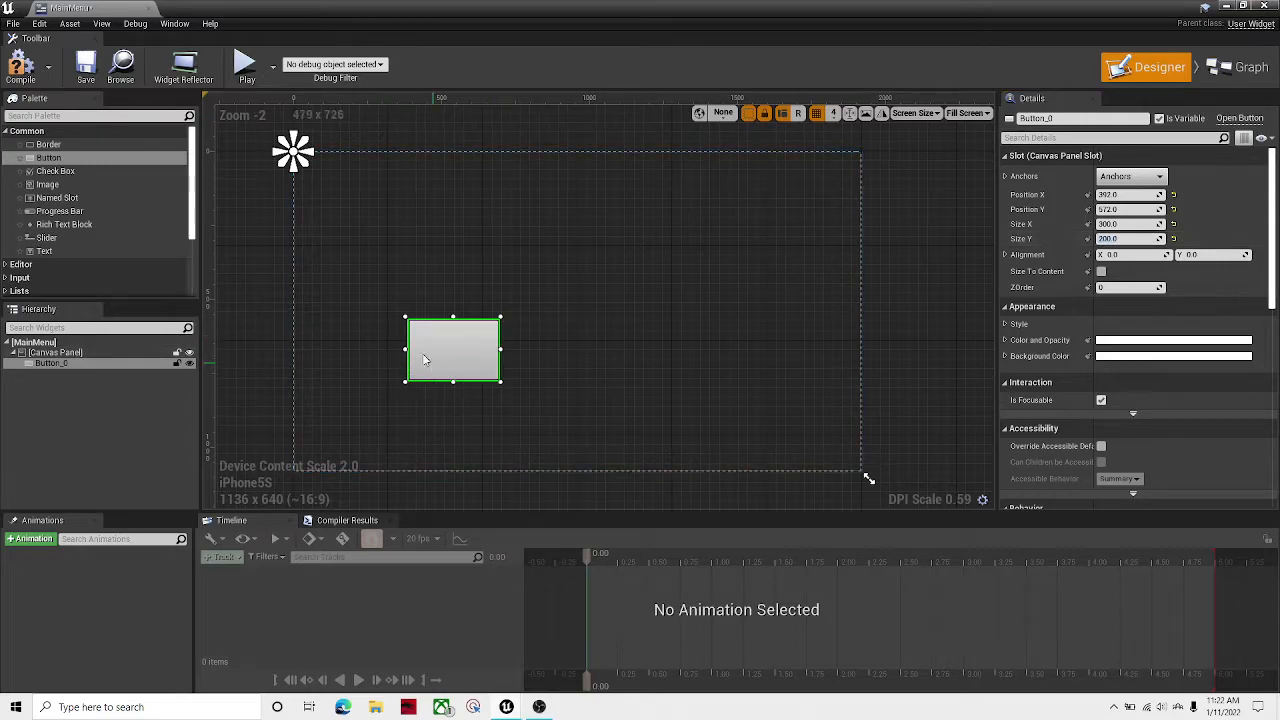
drag(452, 350, 430, 312)
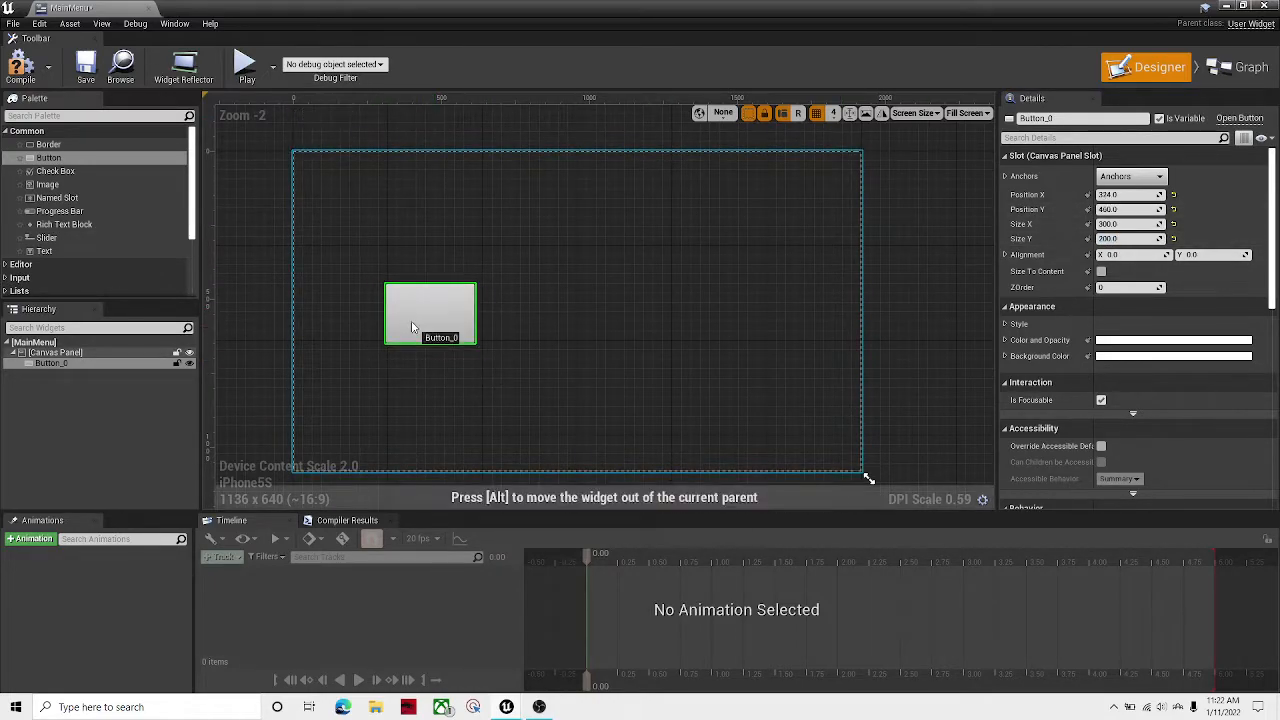
click(430, 312)
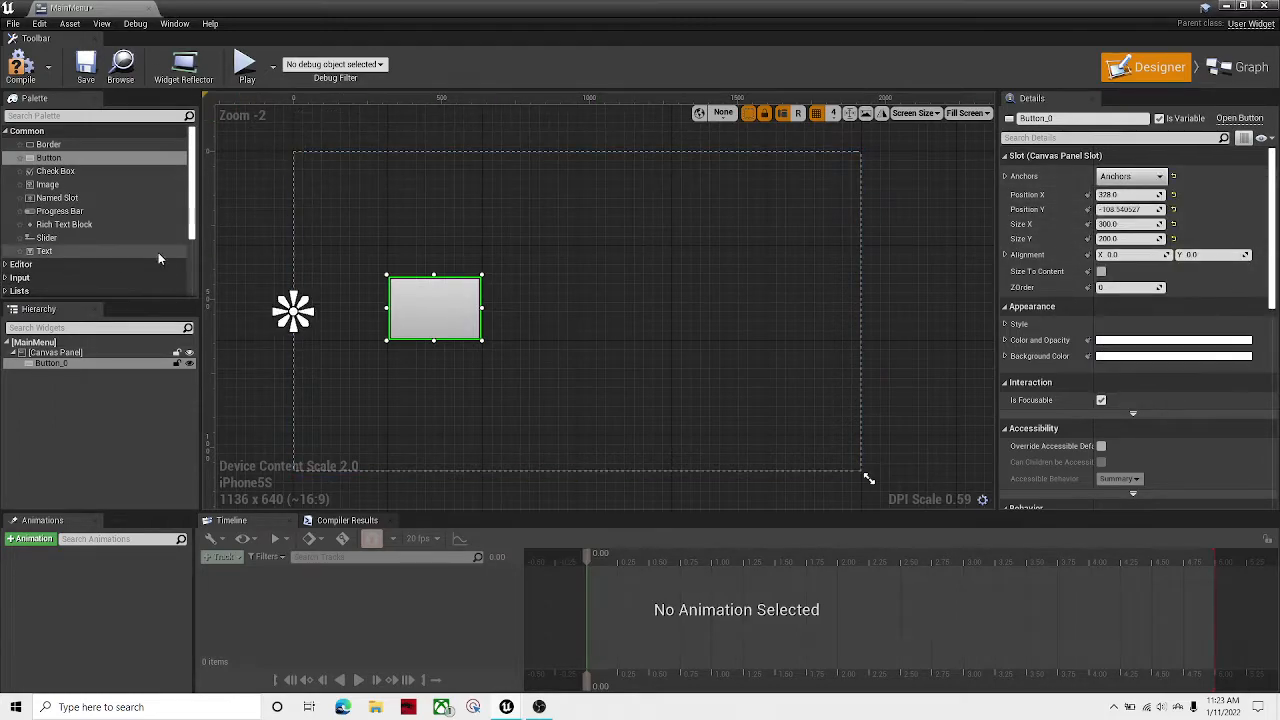
drag(48, 156, 588, 312)
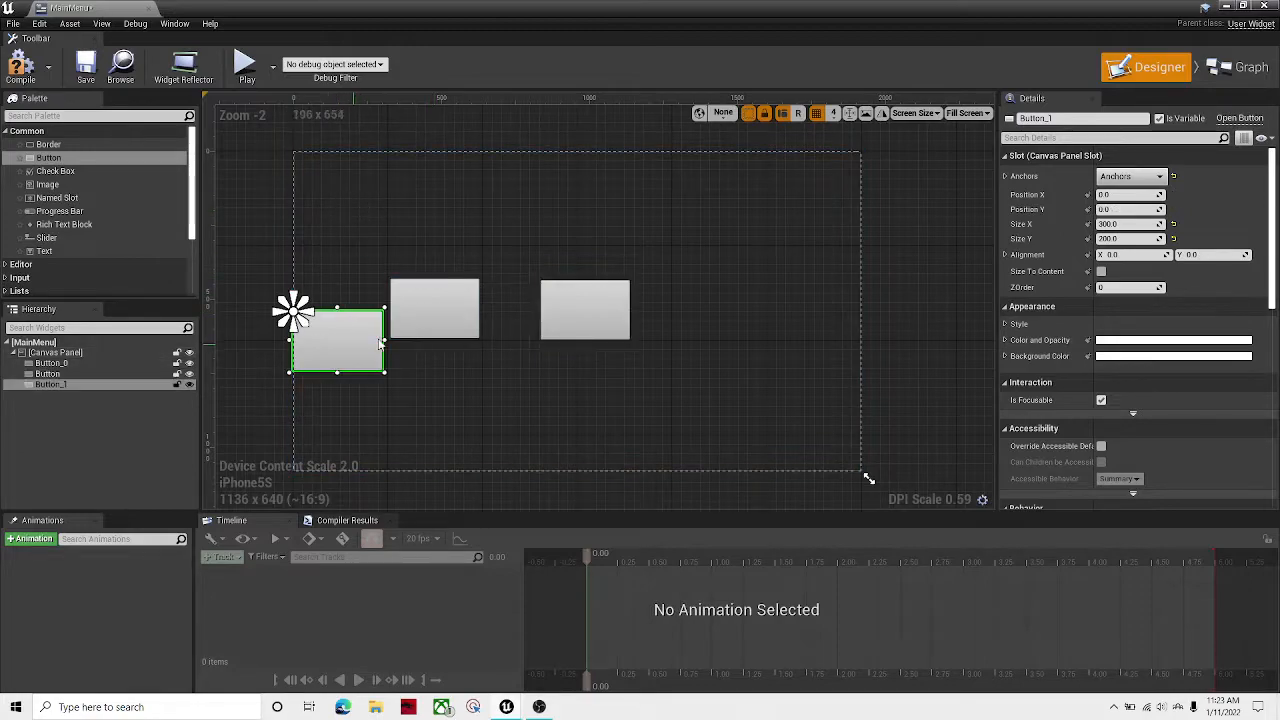
drag(336, 340, 584, 310)
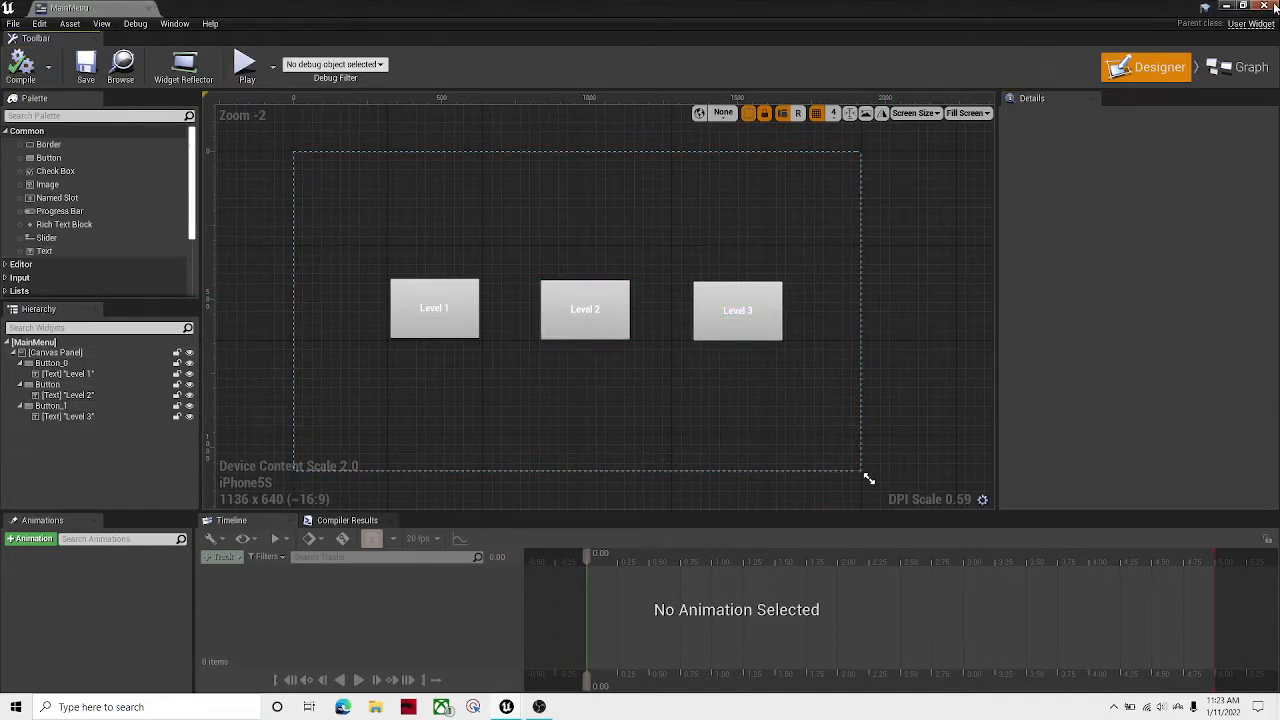
Add On Clicked events for the Level 1, Level 2 and Level 3 buttons, then return to the layout view.
click(1236, 68)
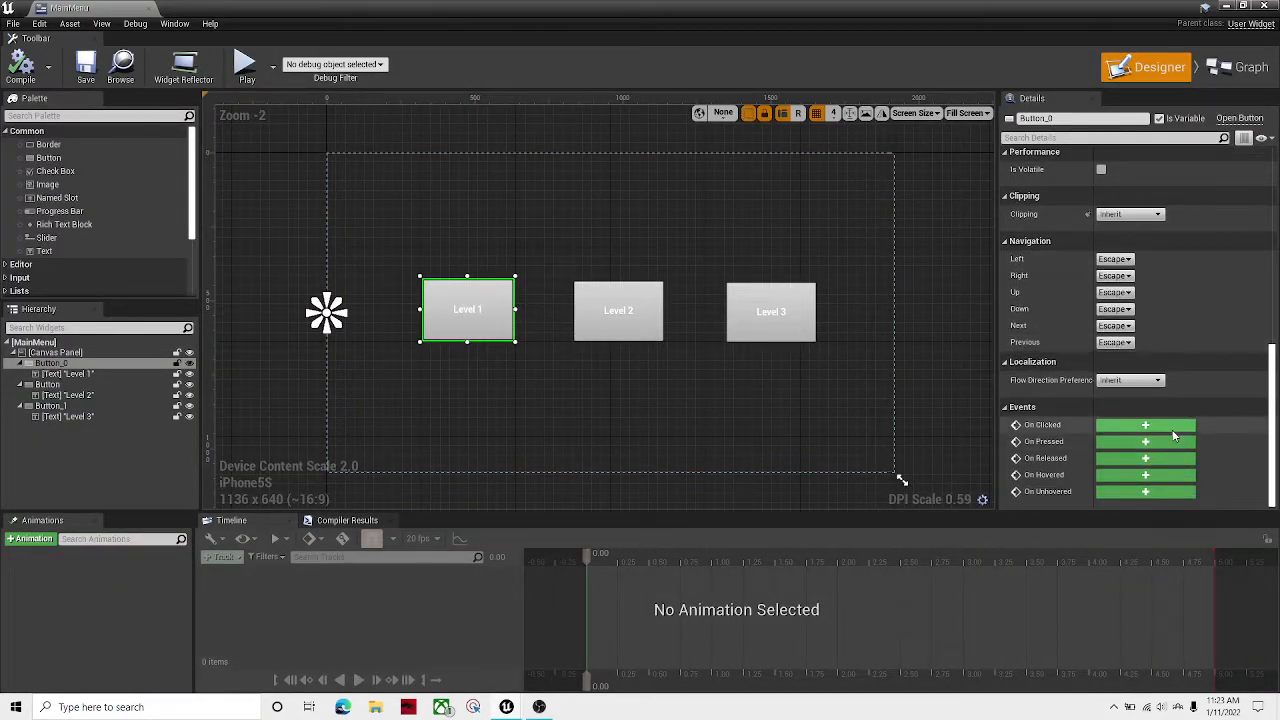
click(618, 310)
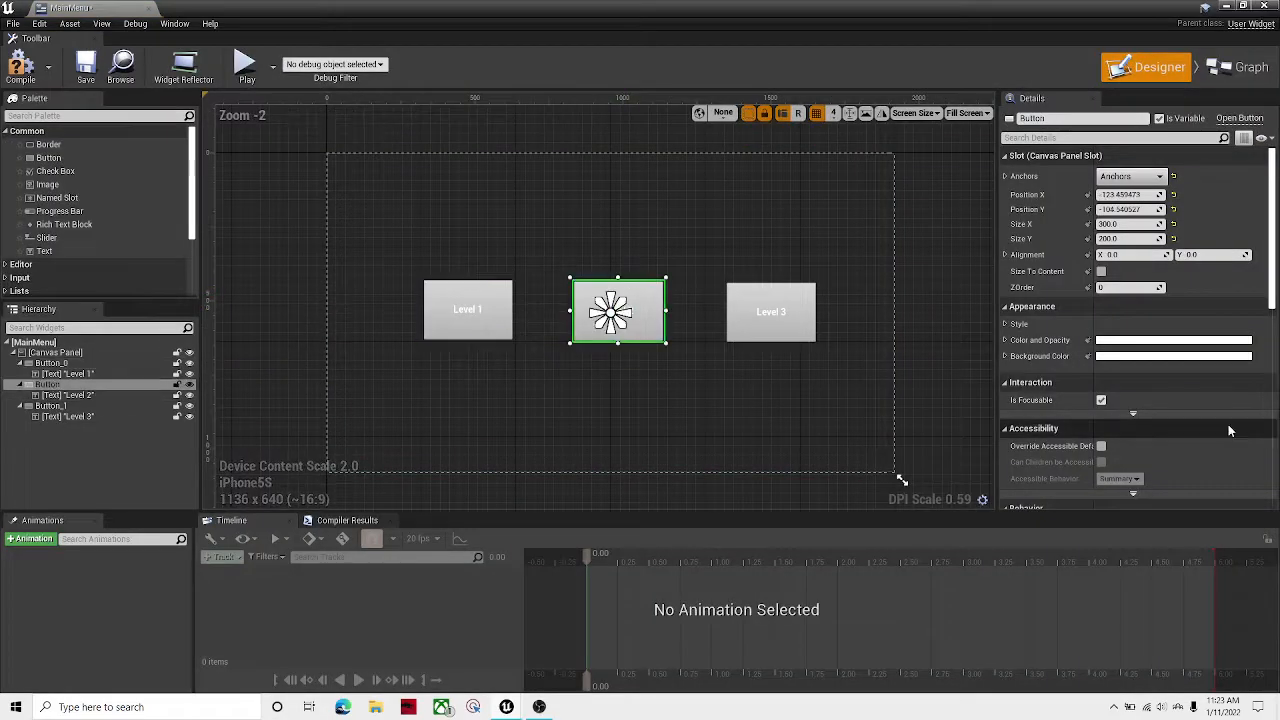
scroll(down, 3)
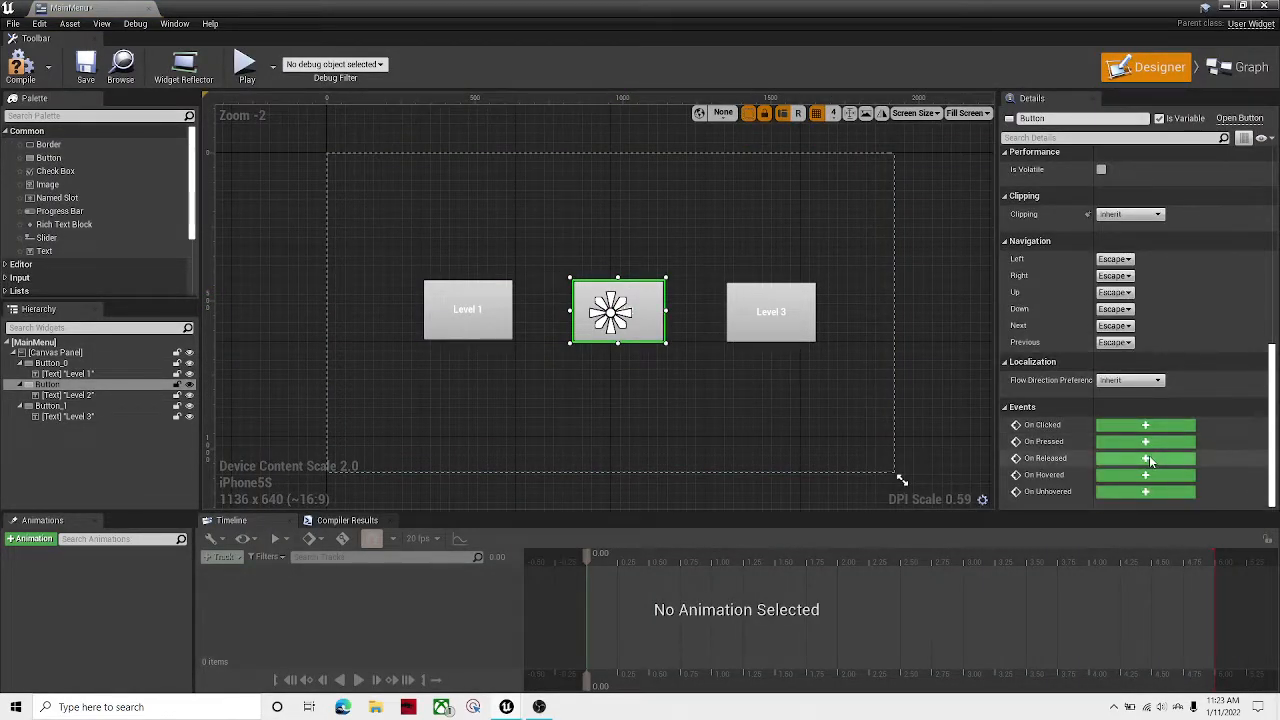
click(772, 312)
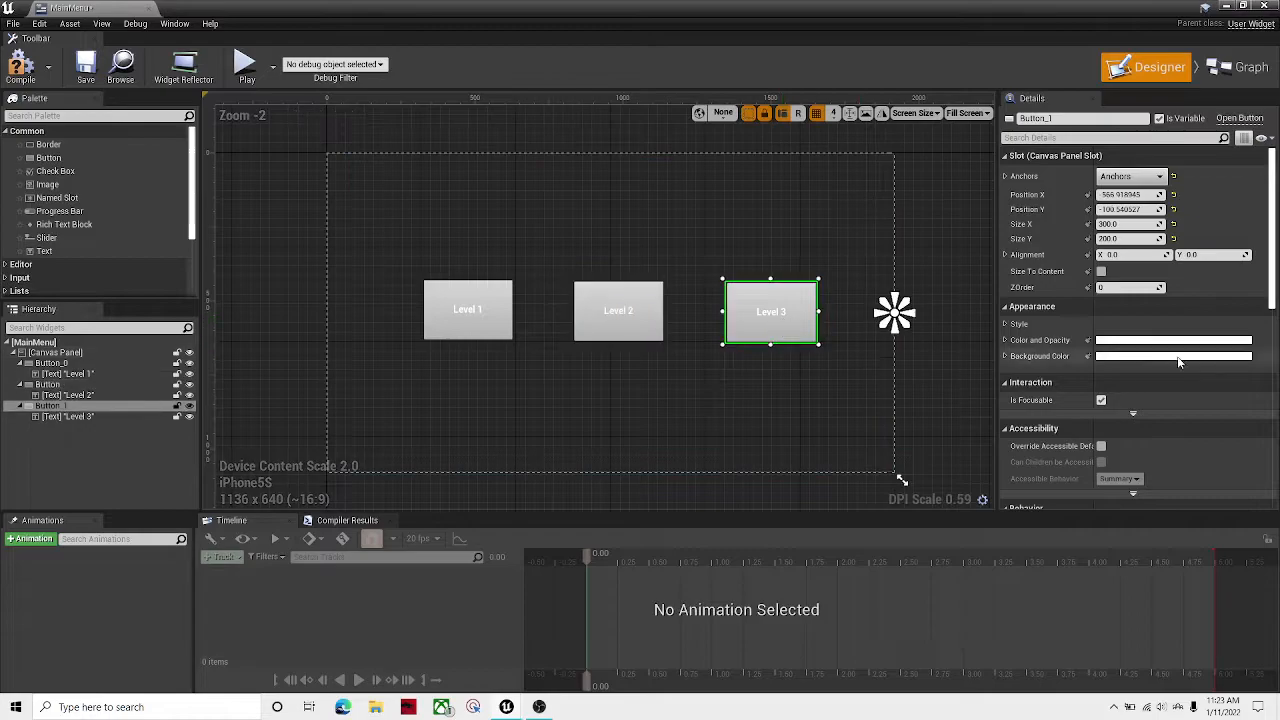
click(1250, 68)
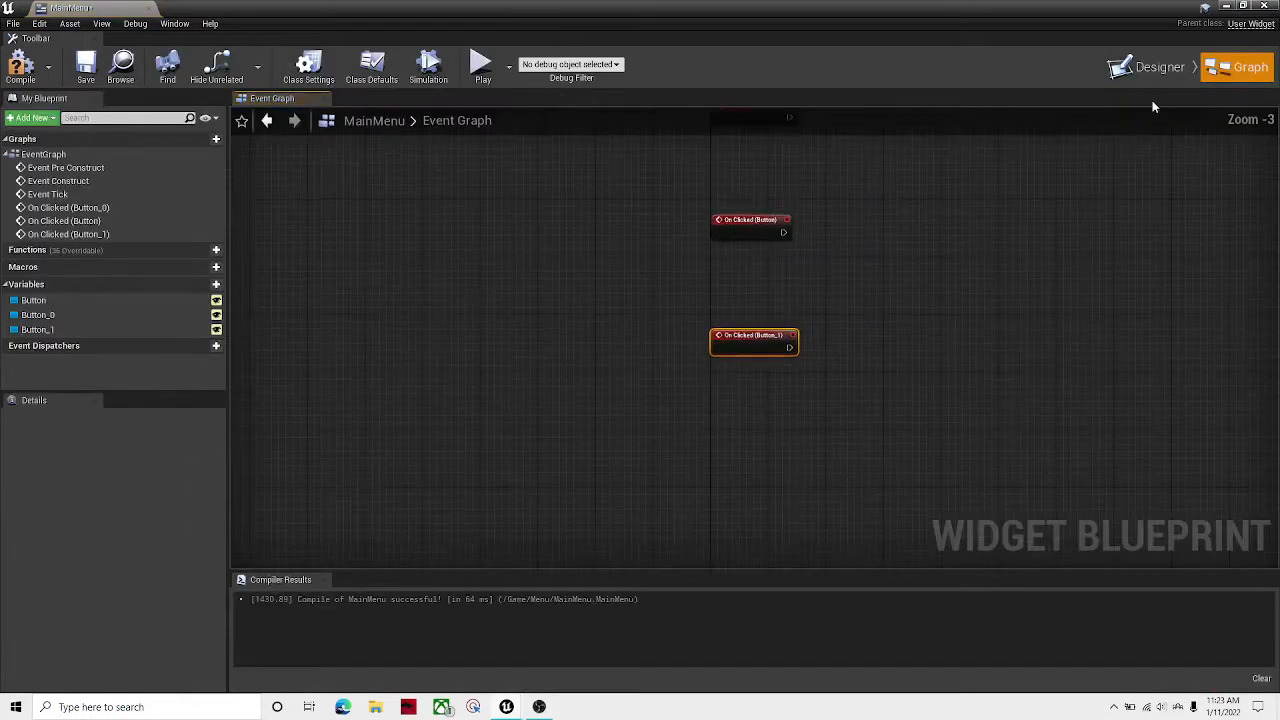
click(1160, 66)
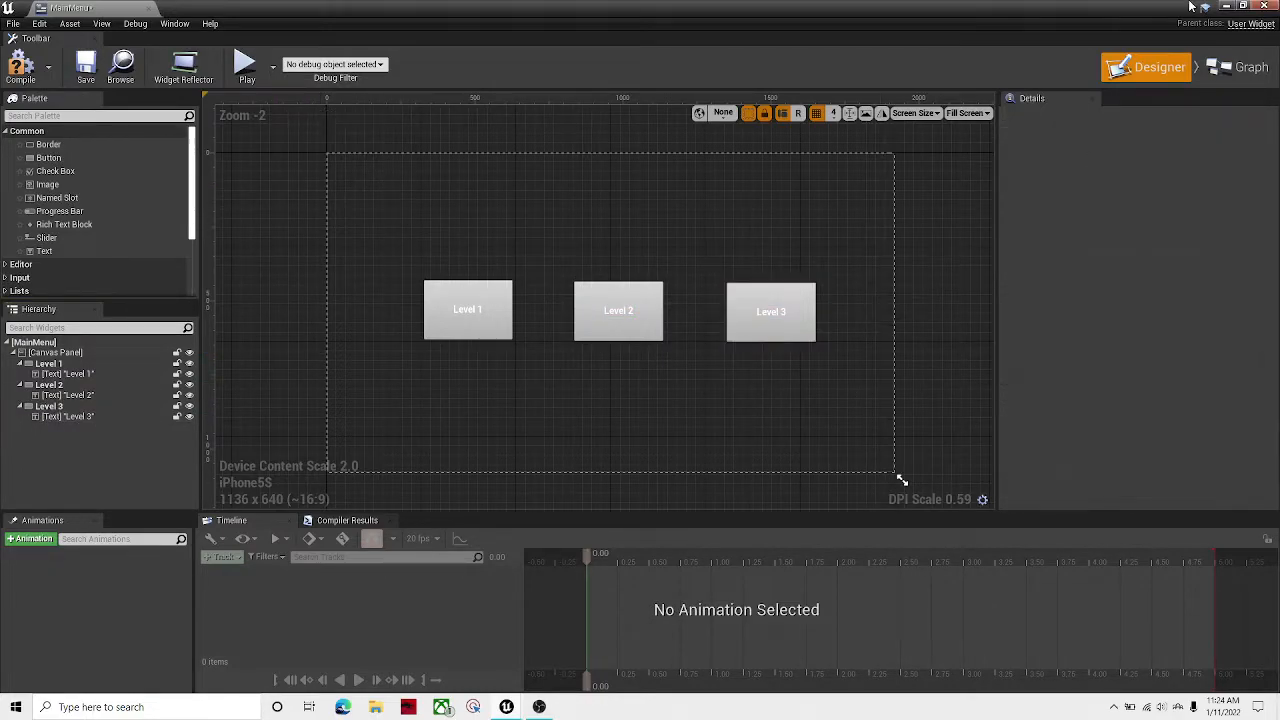
Make the Level1 click event open the NewWorld level by name and add a follow-up action after it.
click(1236, 68)
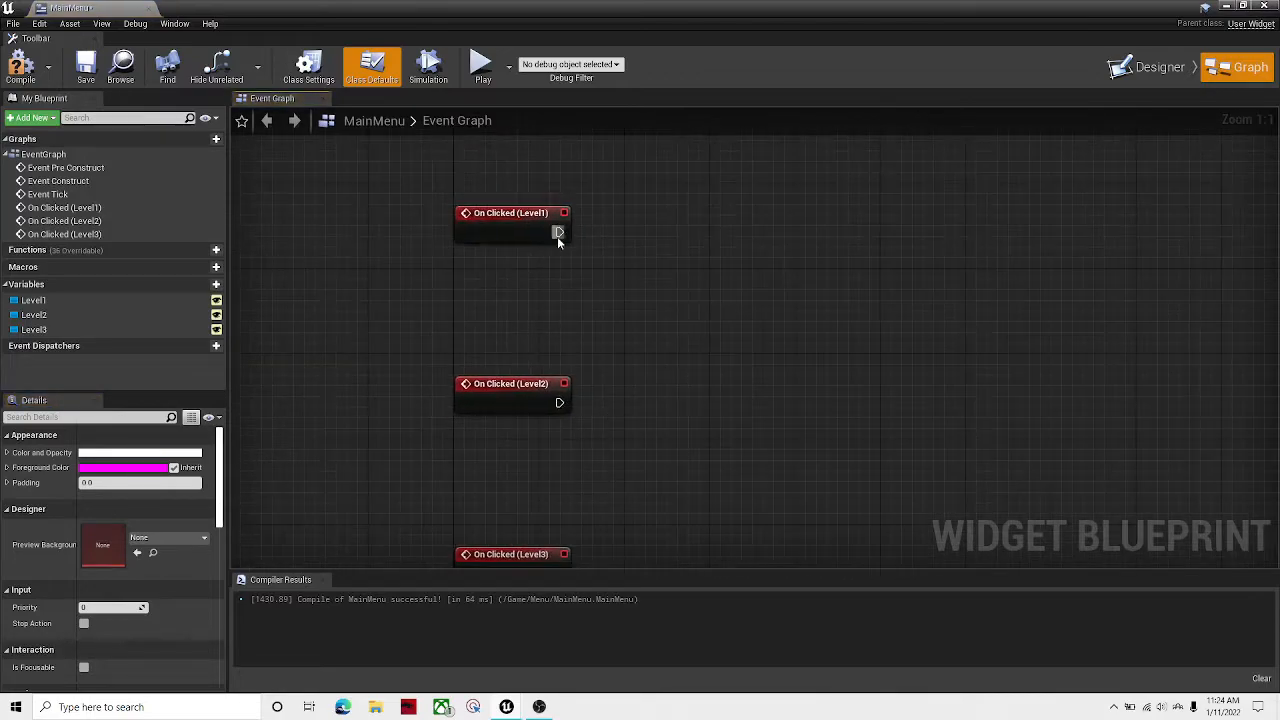
drag(558, 232, 776, 240)
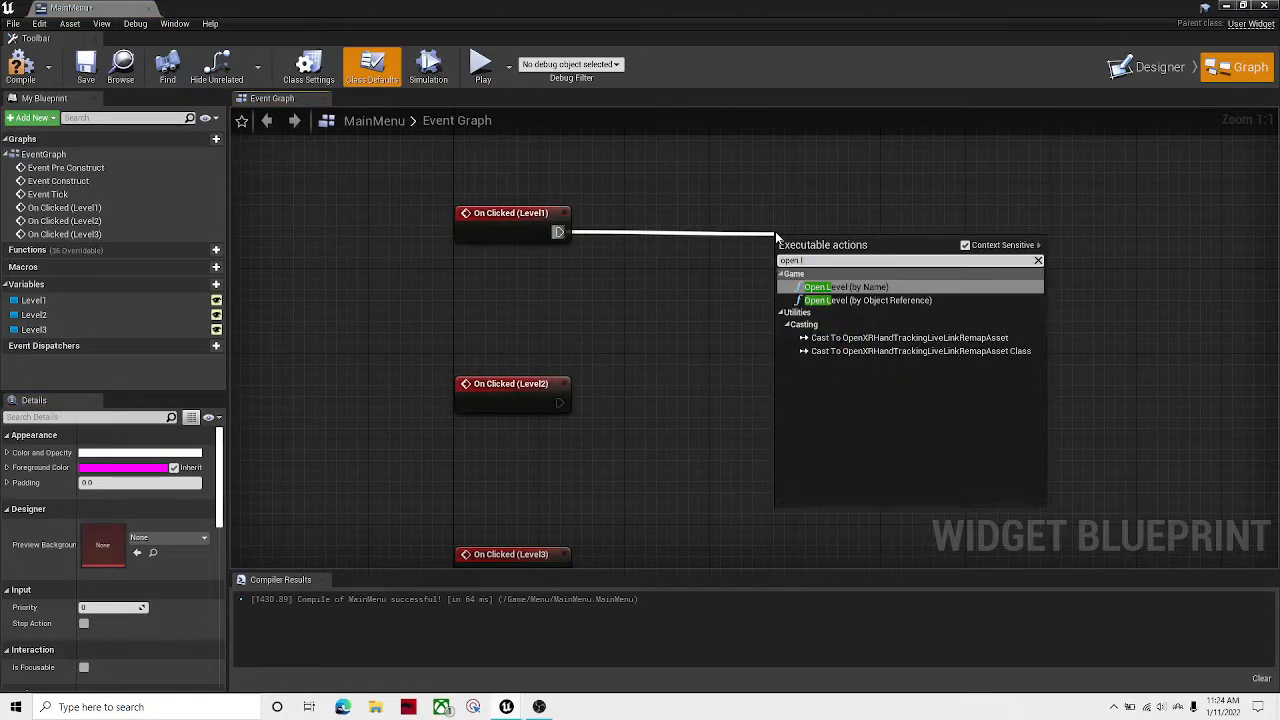
click(818, 288)
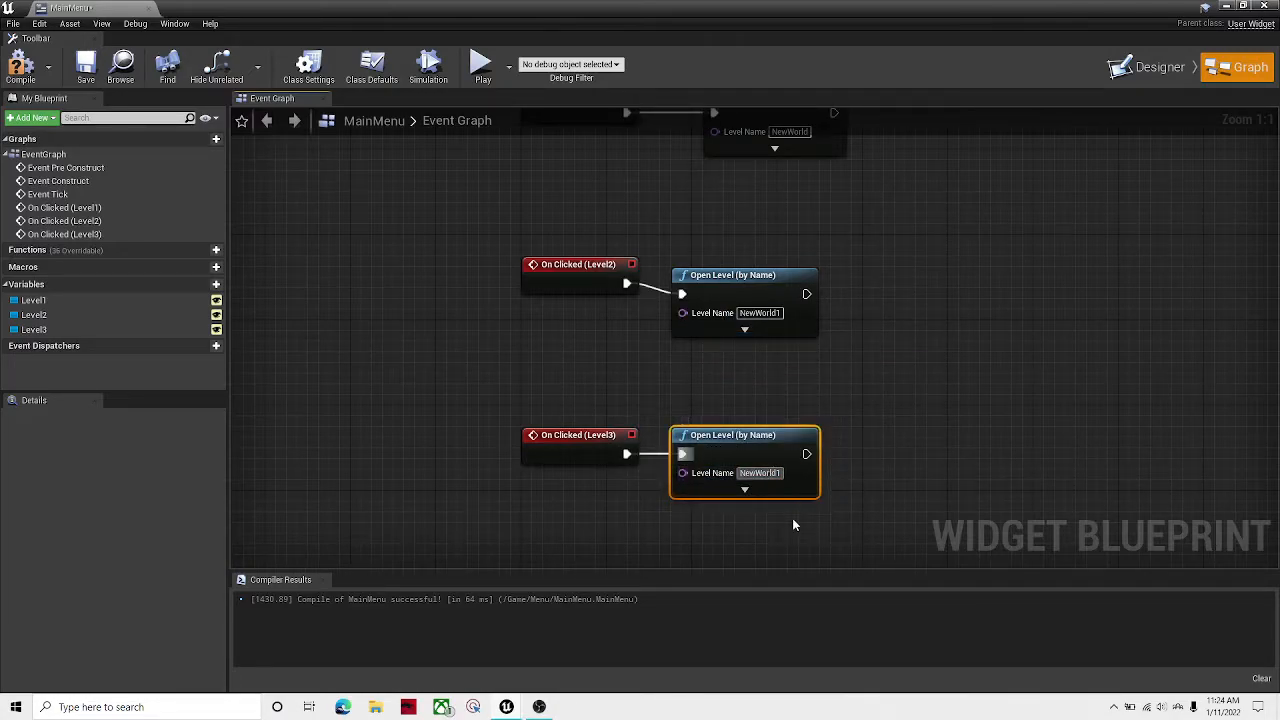
scroll(down, 3)
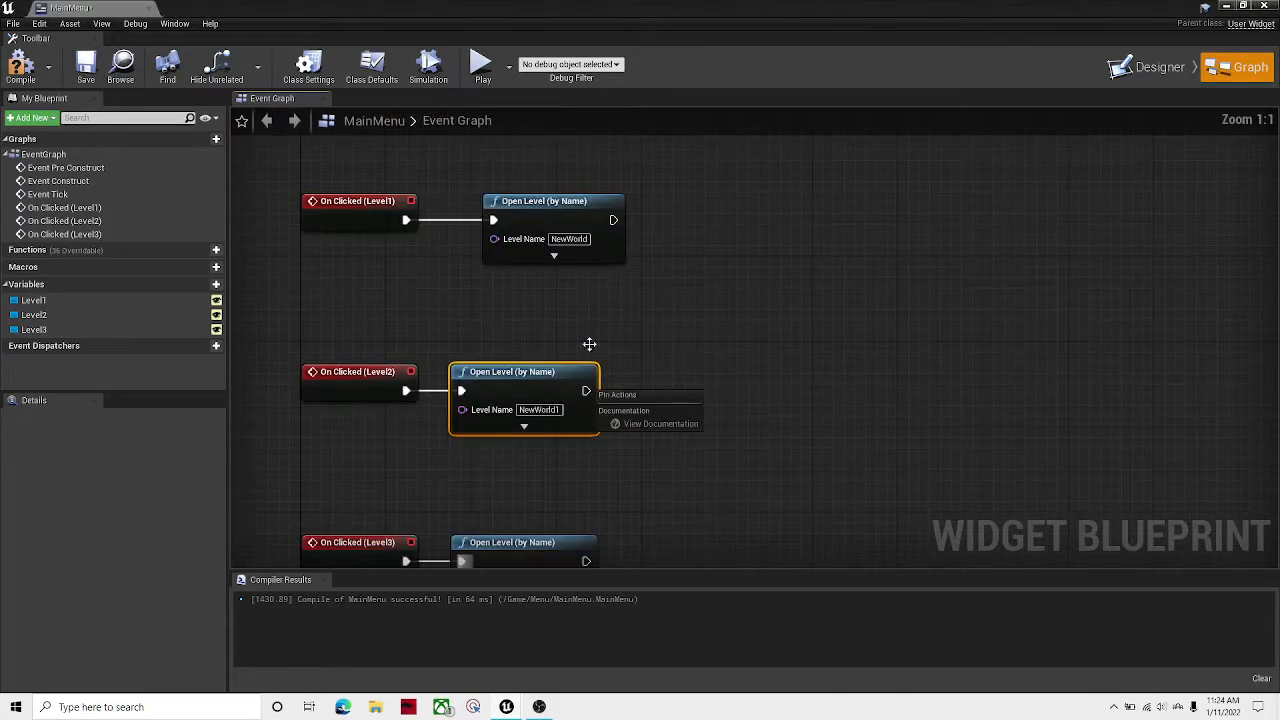
drag(612, 218, 730, 240)
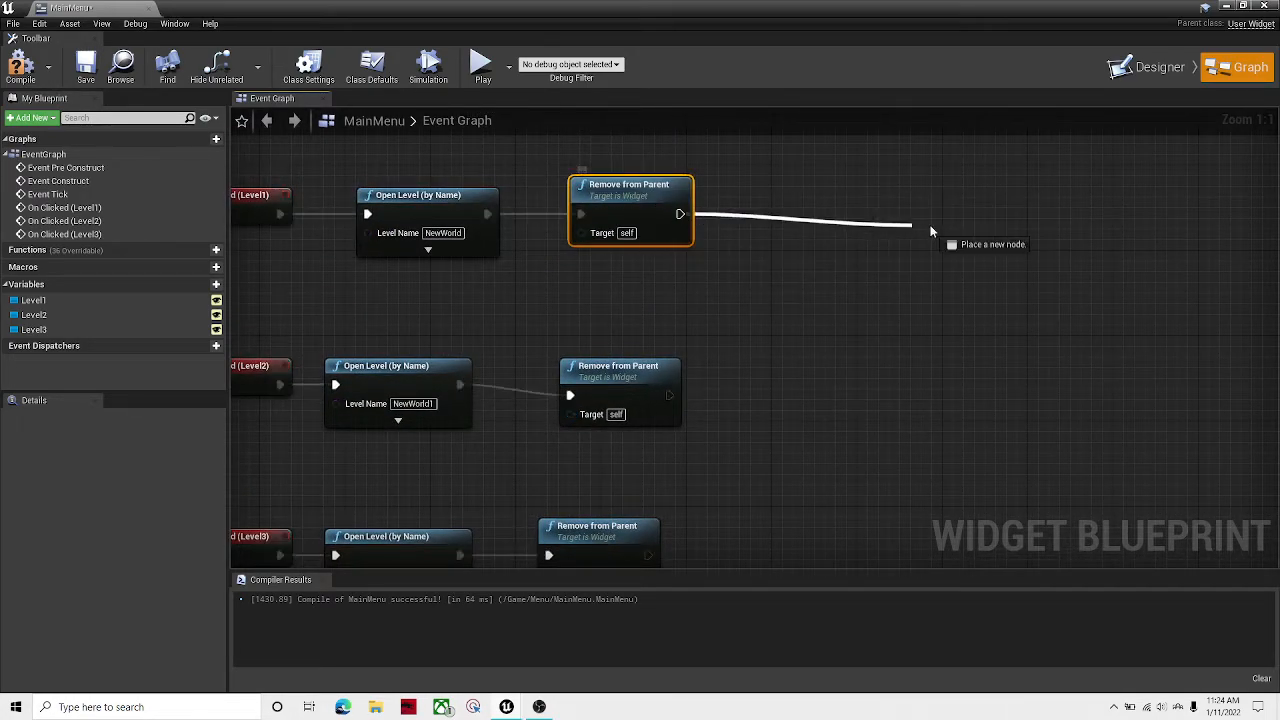
Add a Set Show Mouse Cursor node after Remove from Parent, fed by Get Player Controller.
click(924, 230)
text(show mouse)
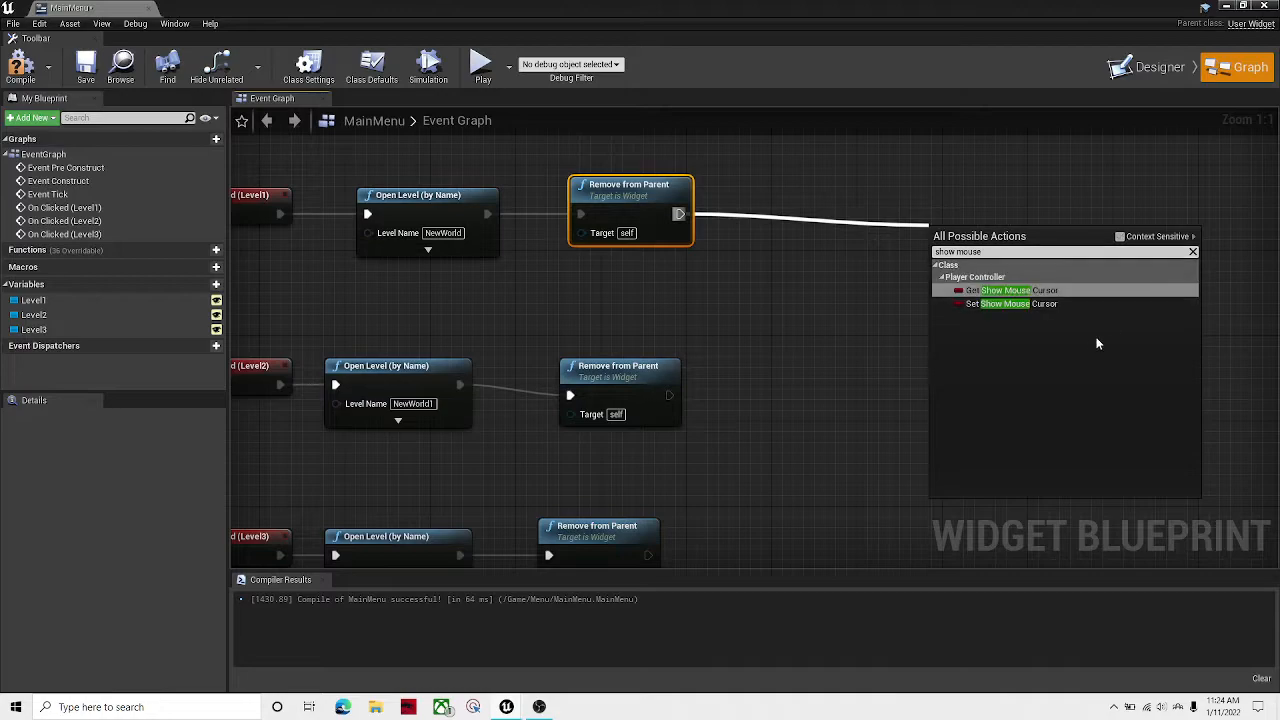
mouse_move(1060, 312)
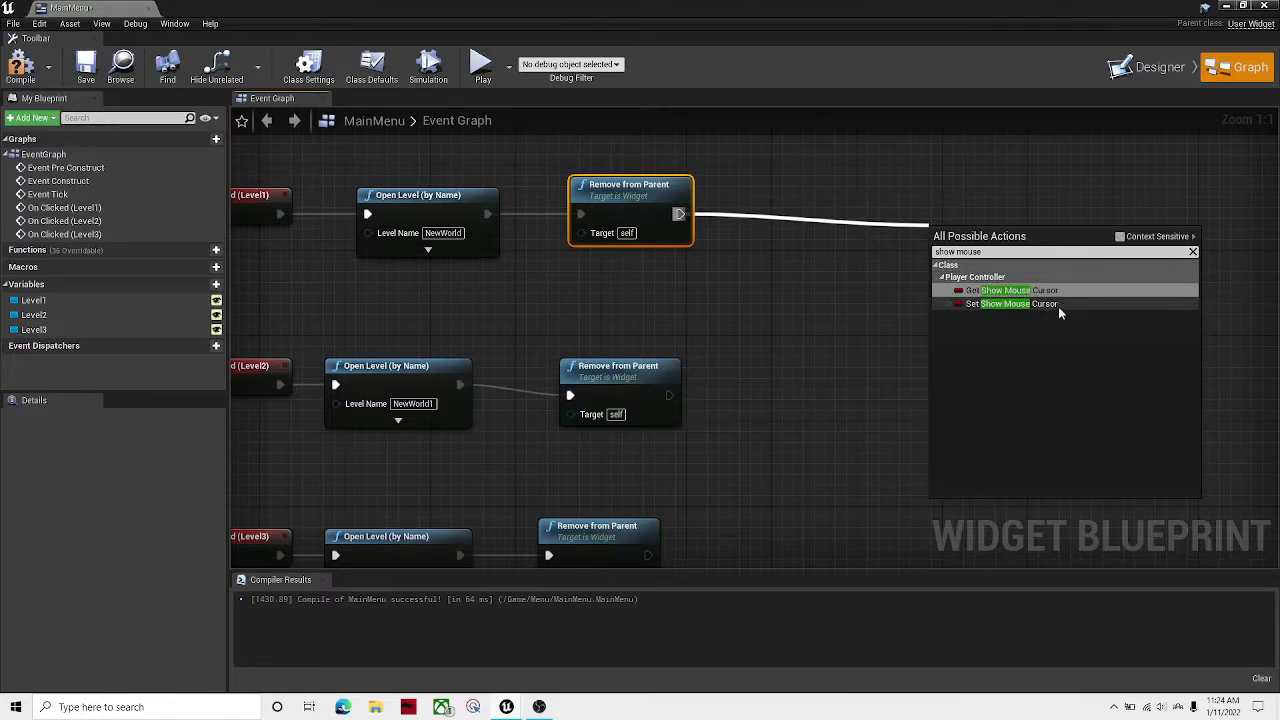
mouse_move(1100, 316)
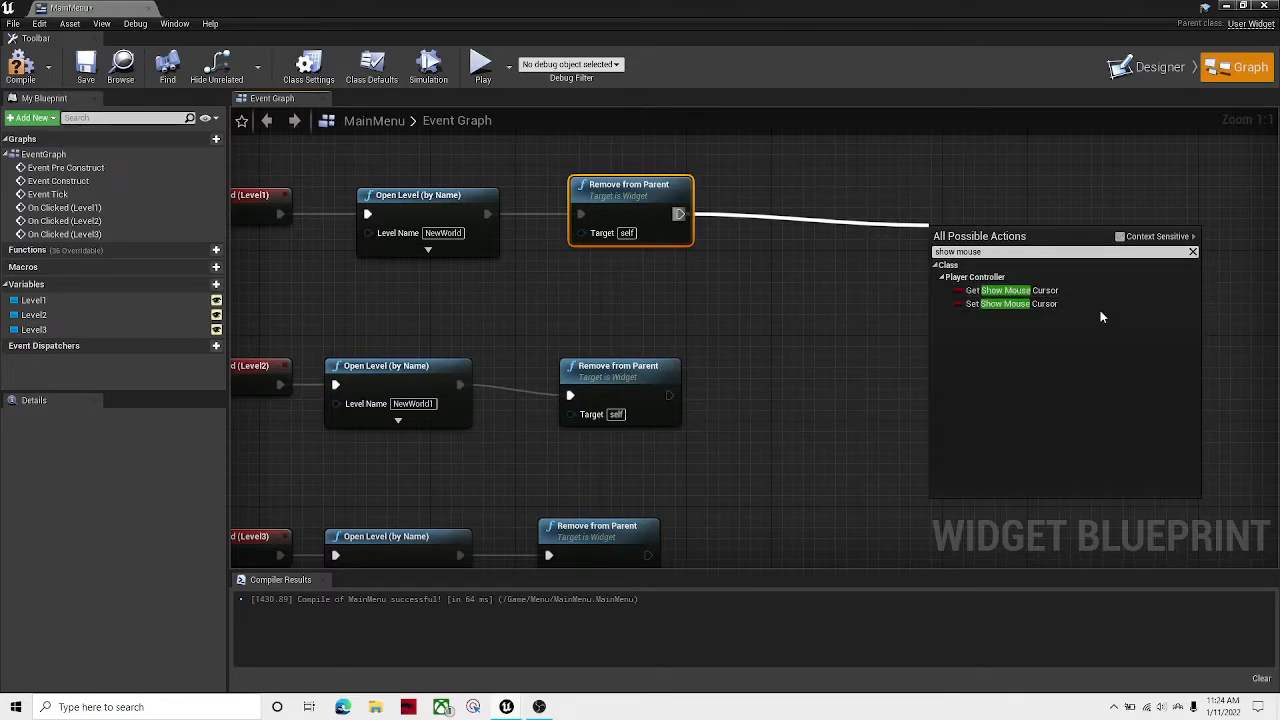
click(1004, 304)
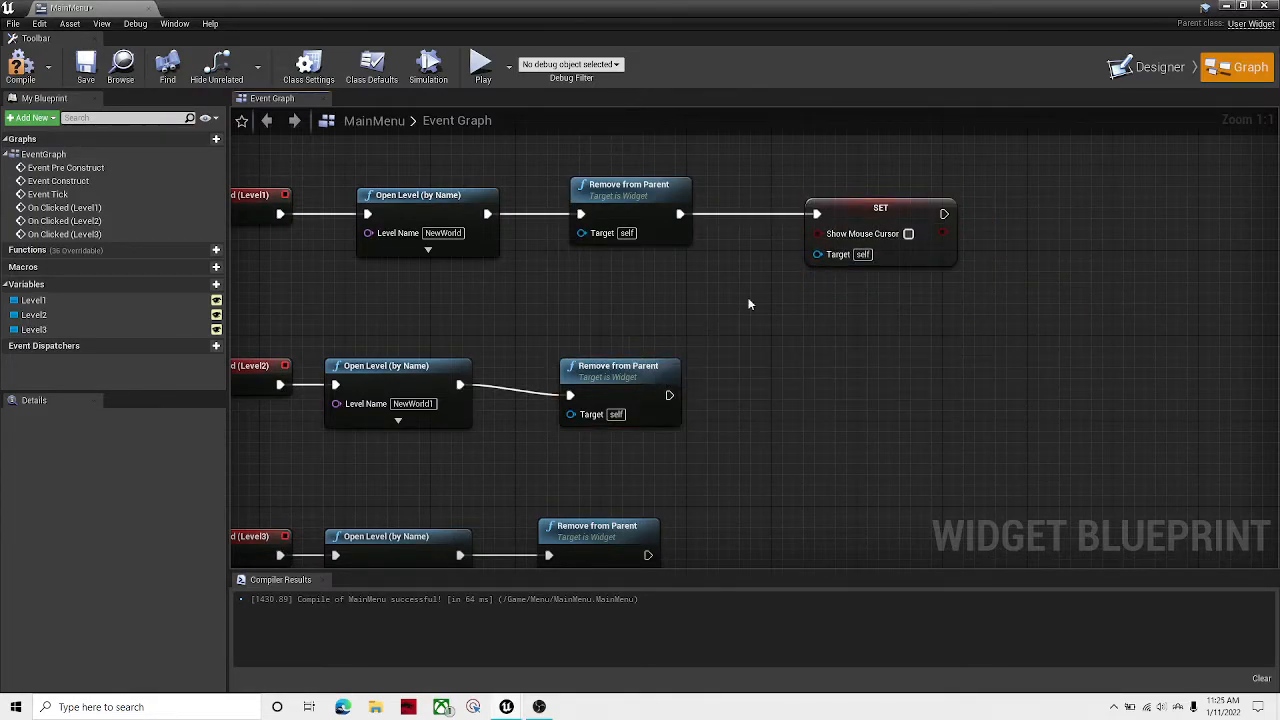
mouse_move(908, 232)
text(get player)
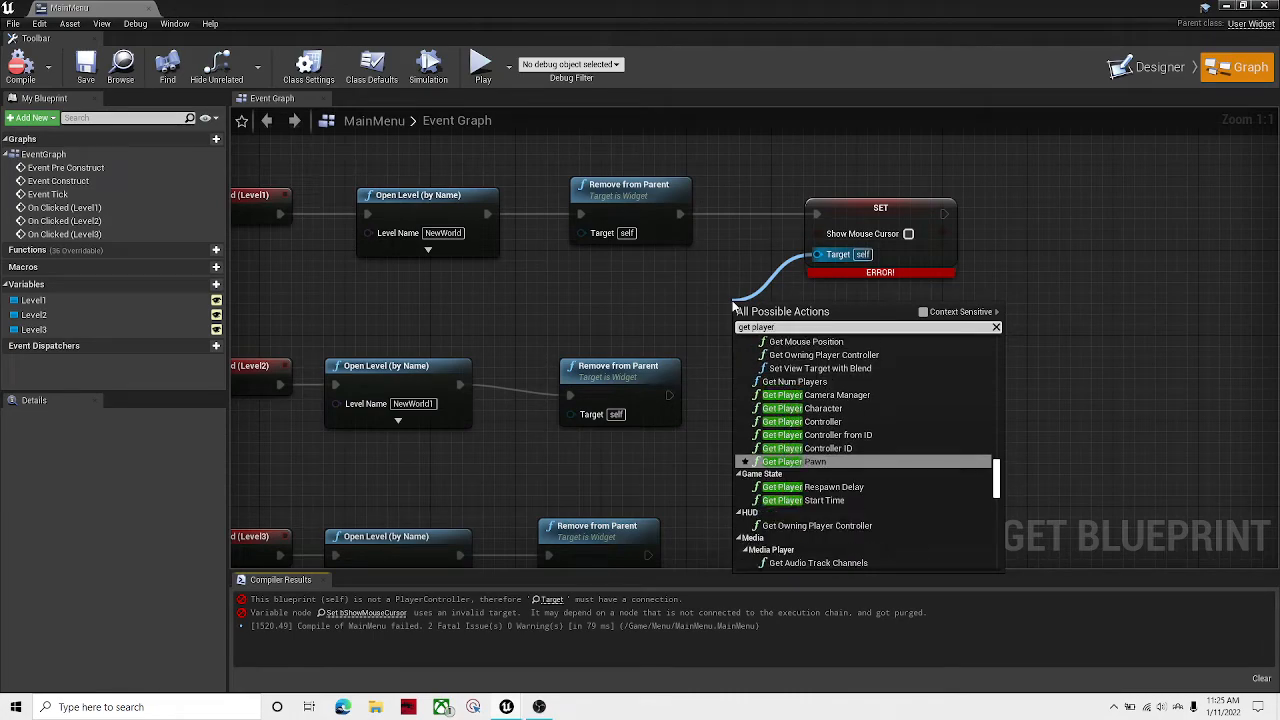
click(822, 420)
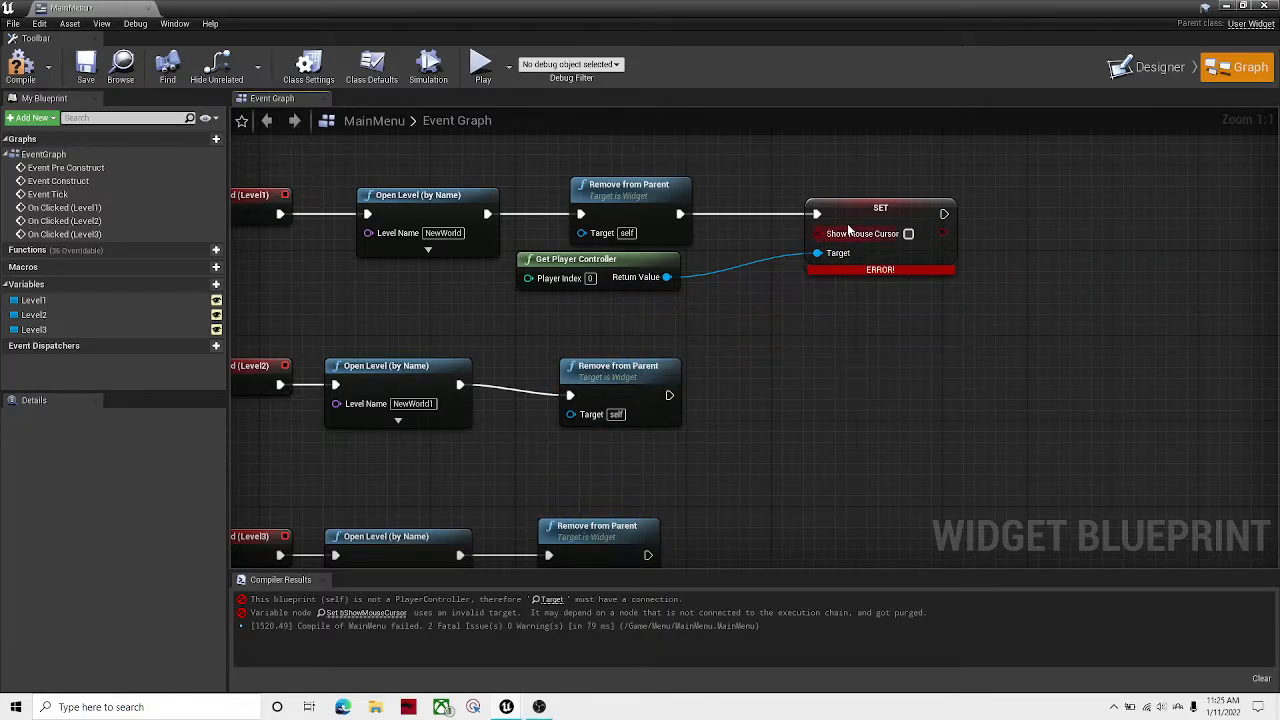
click(858, 398)
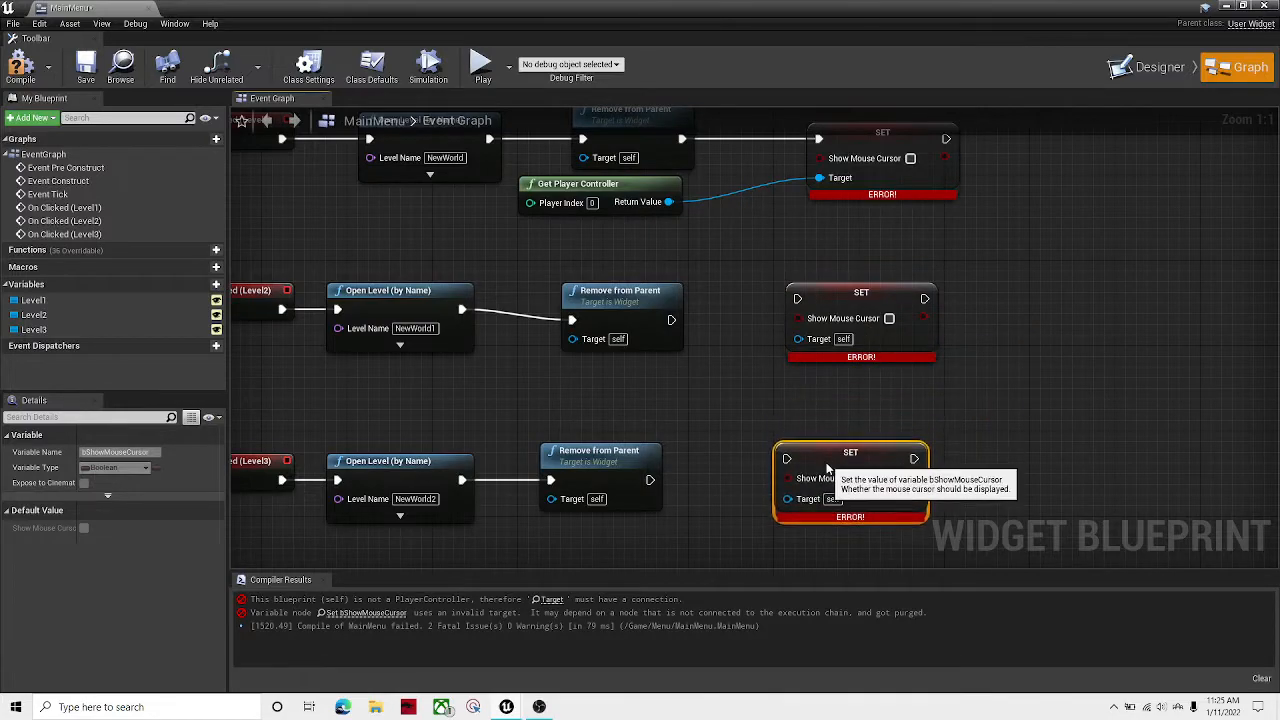
mouse_move(620, 496)
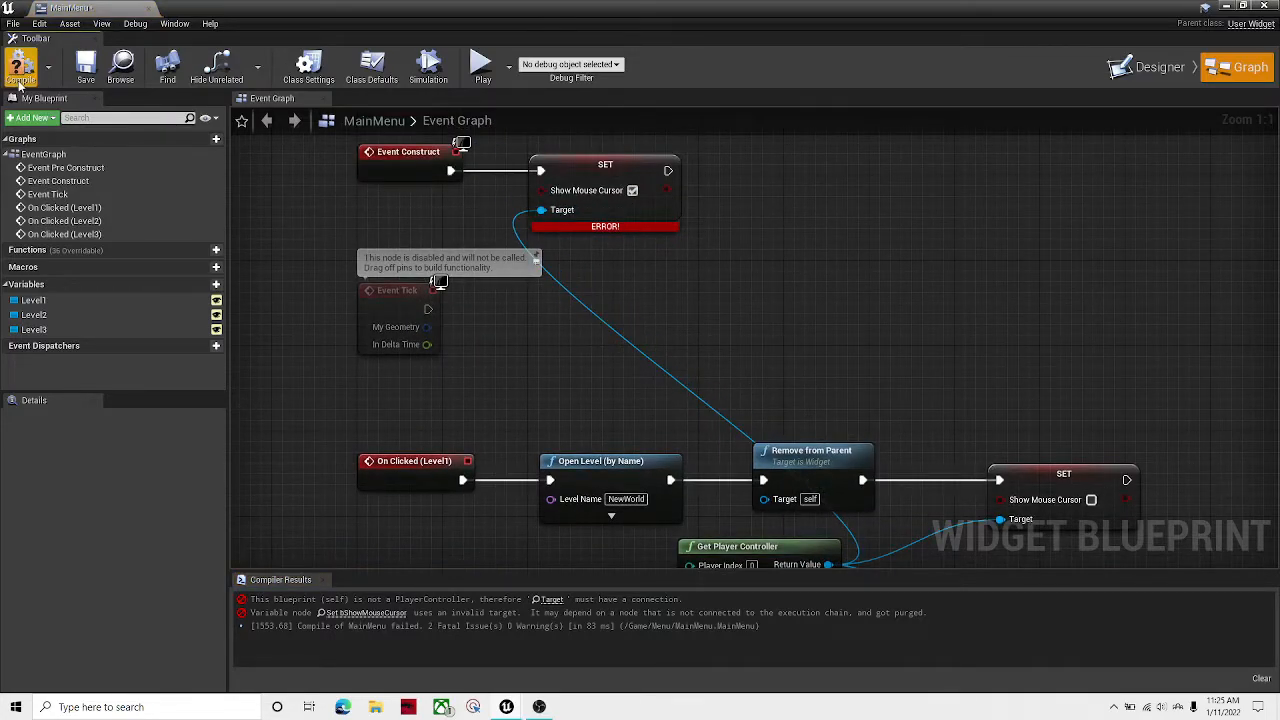
Compile the menu widget with all cursor nodes wired to the player controller.
click(20, 64)
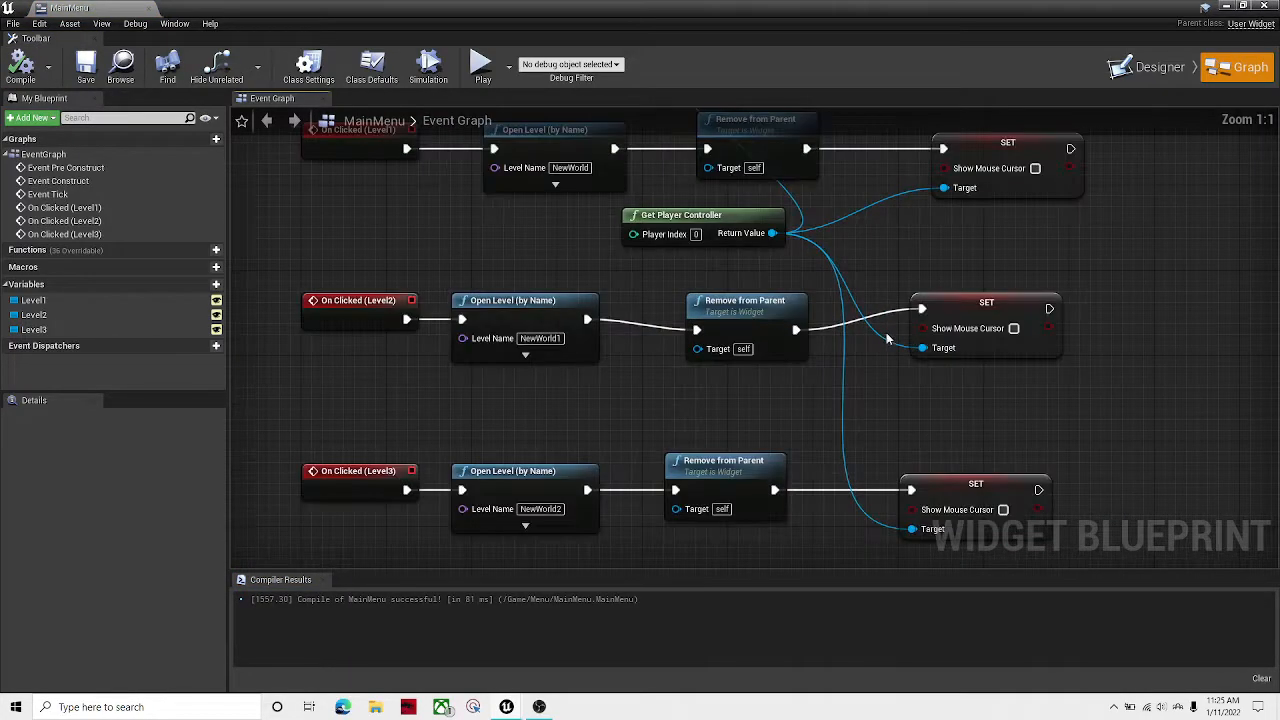
click(1150, 68)
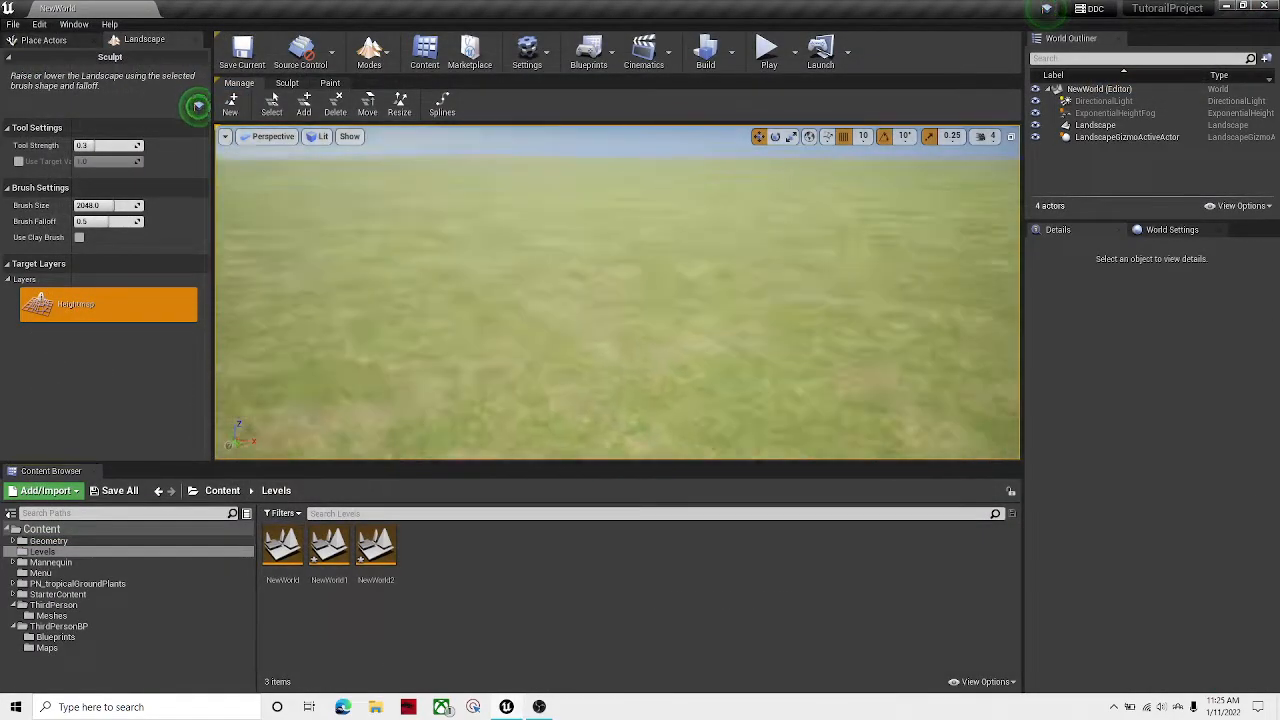
In Project Settings > Maps & Modes, set editor startup and game default map to MainmenuLevel.
click(12, 24)
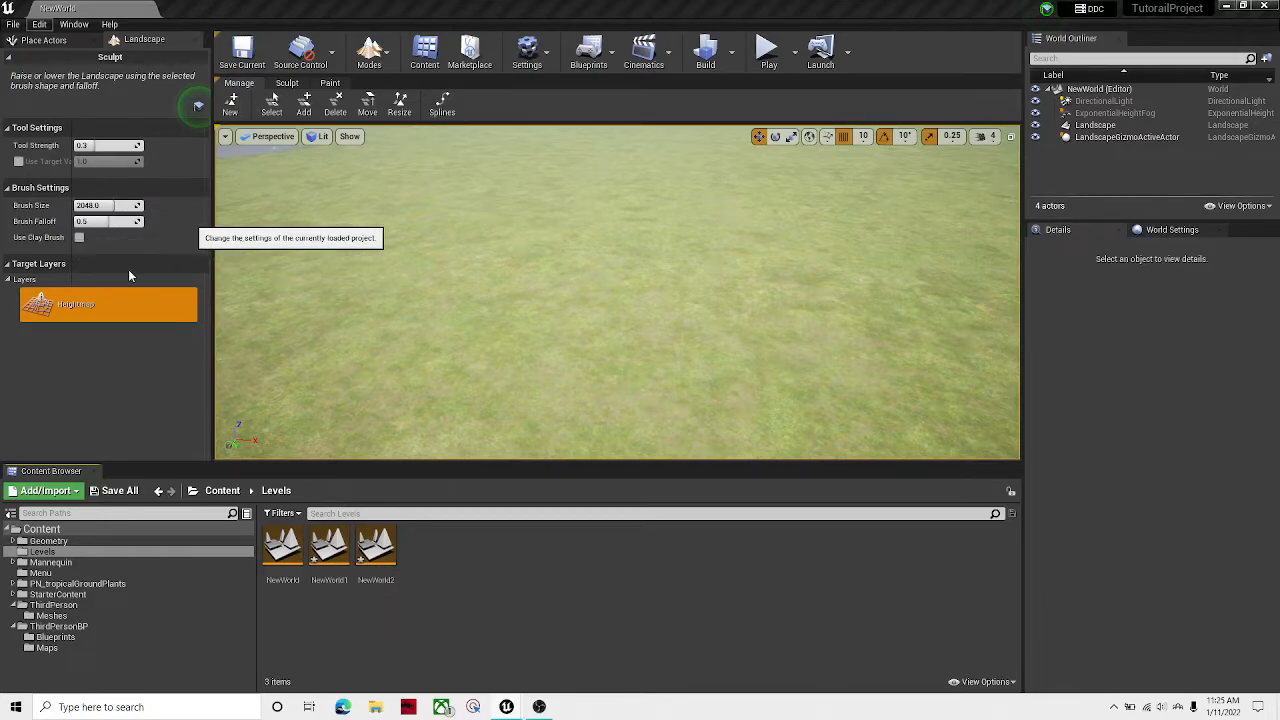
click(528, 50)
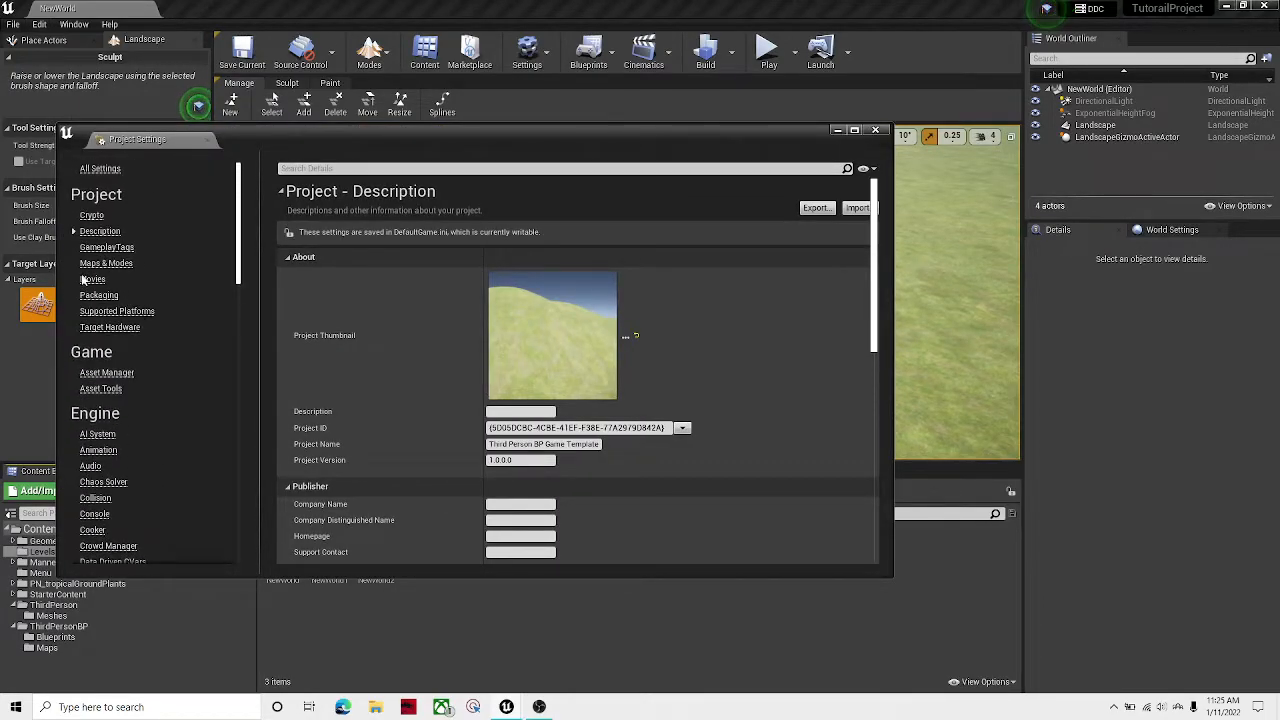
click(106, 264)
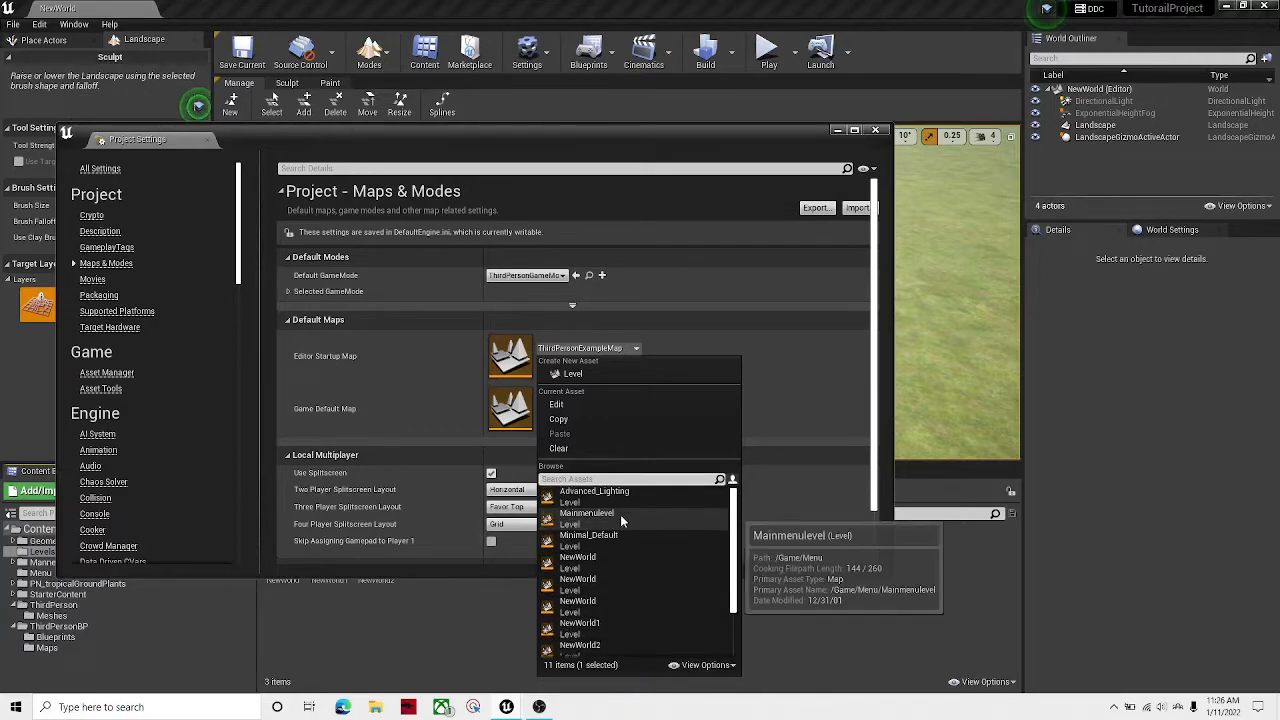
scroll(down, 3)
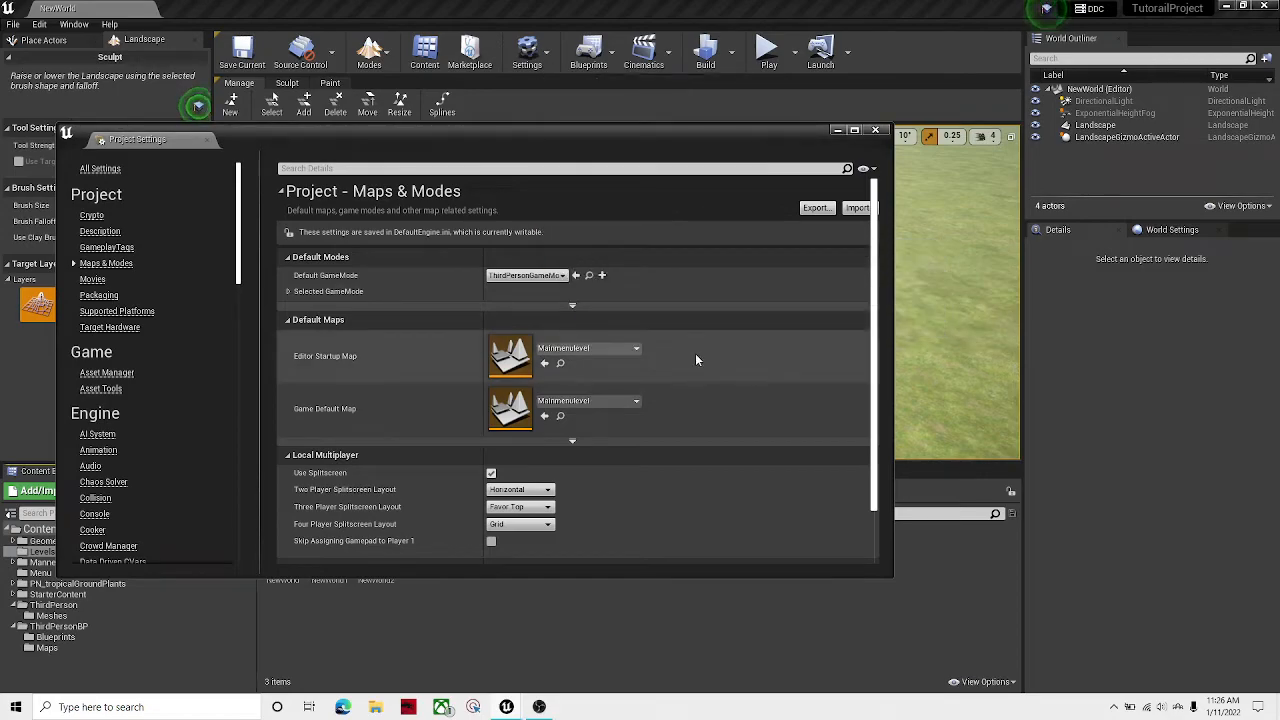
click(876, 128)
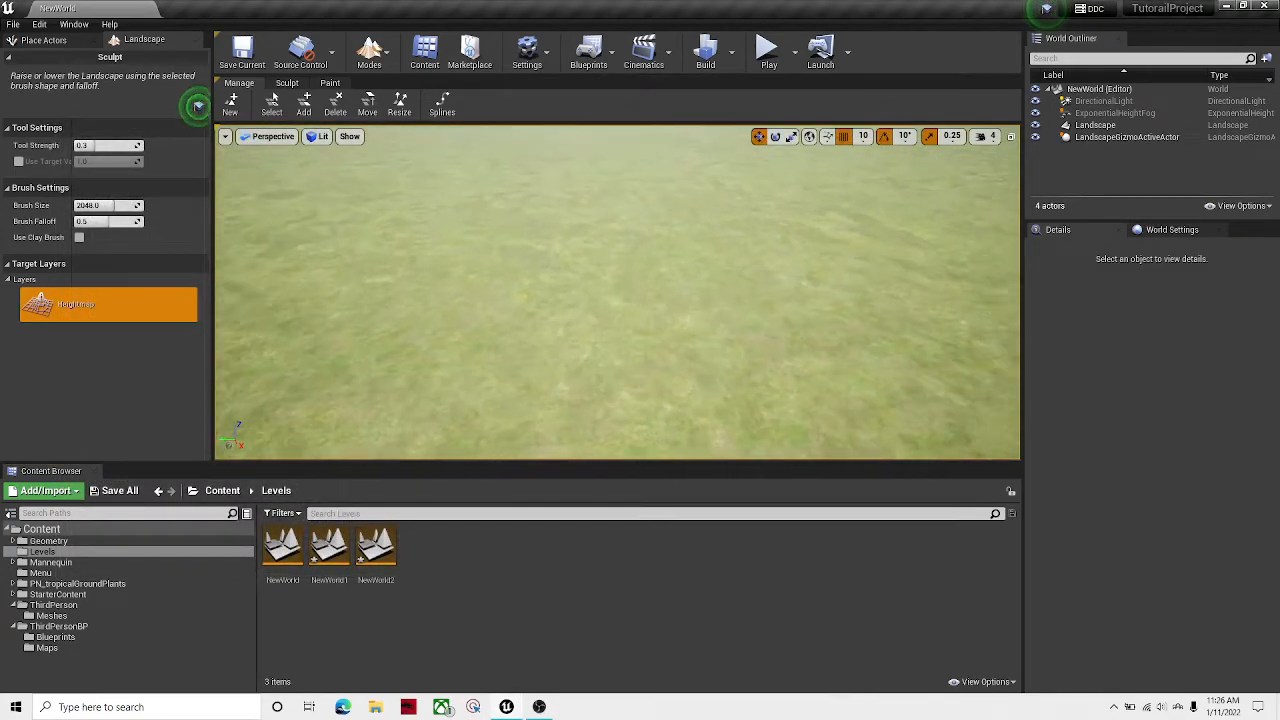
Navigate to Content > Menu and open MainmenuLevel.
click(224, 490)
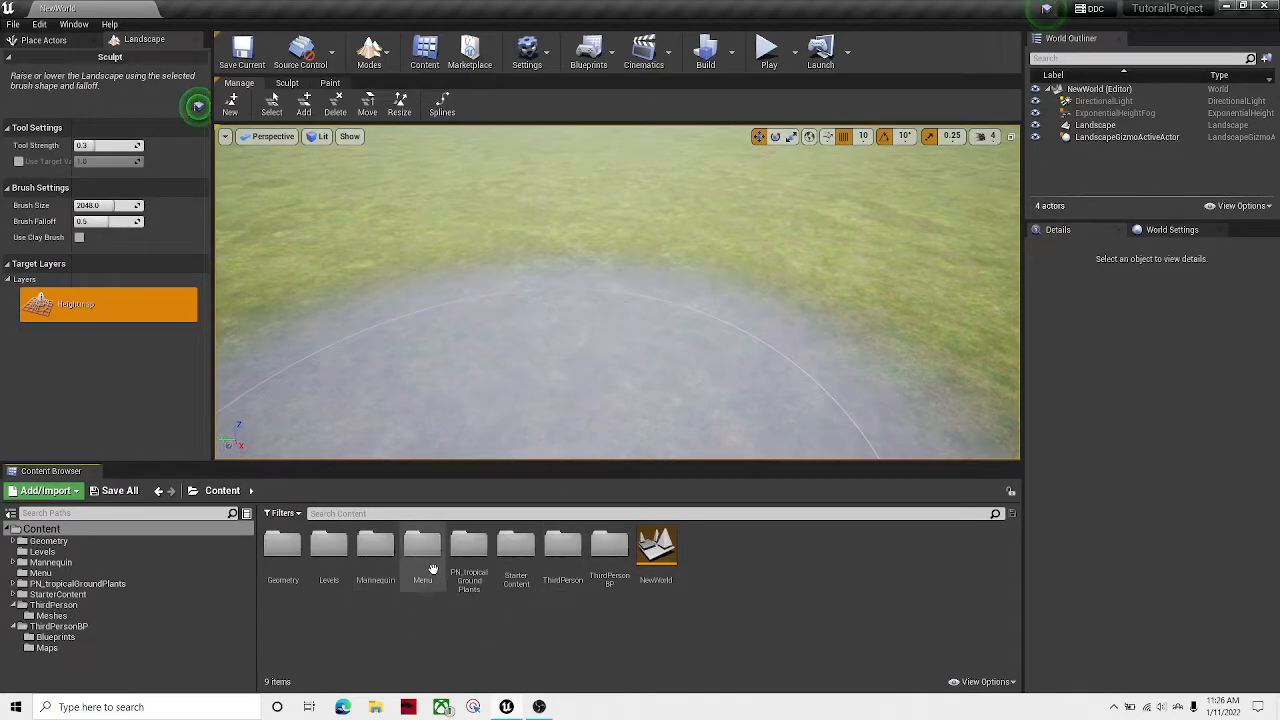
double_click(422, 544)
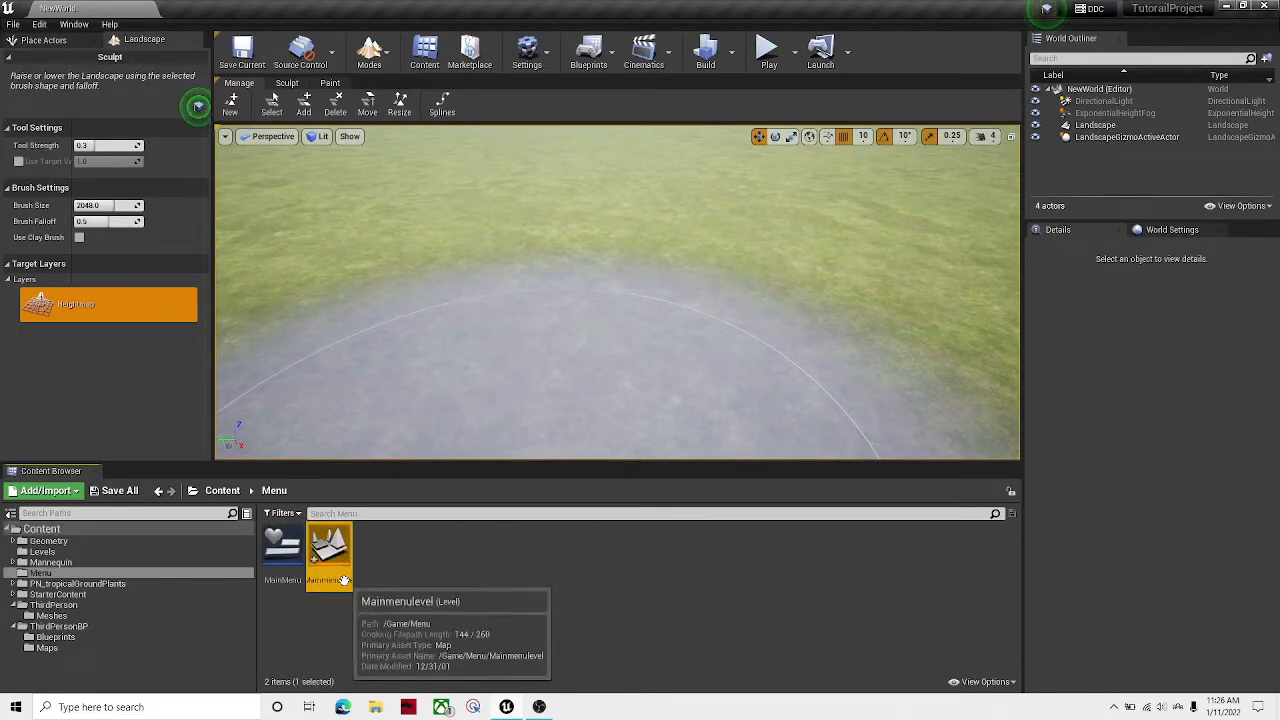
double_click(328, 550)
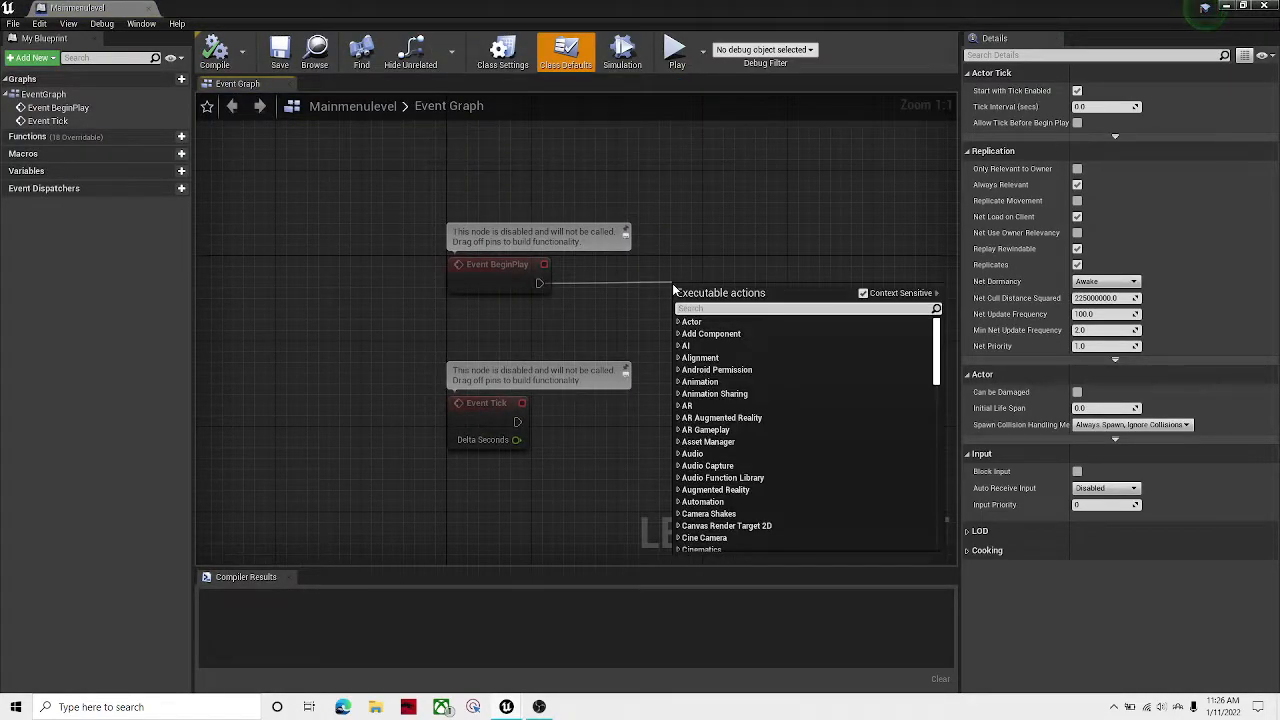
Add a Create Widget node after Event BeginPlay with its Class set to MainMenu.
text(create wid)
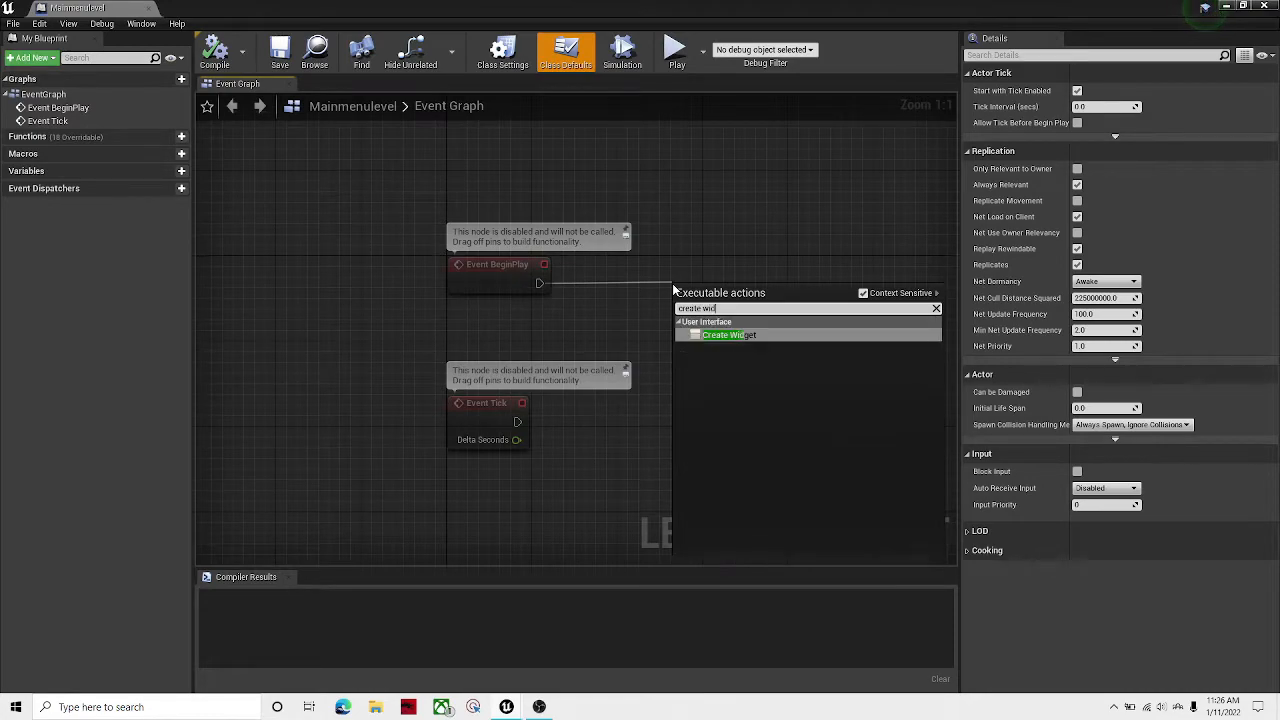
click(724, 336)
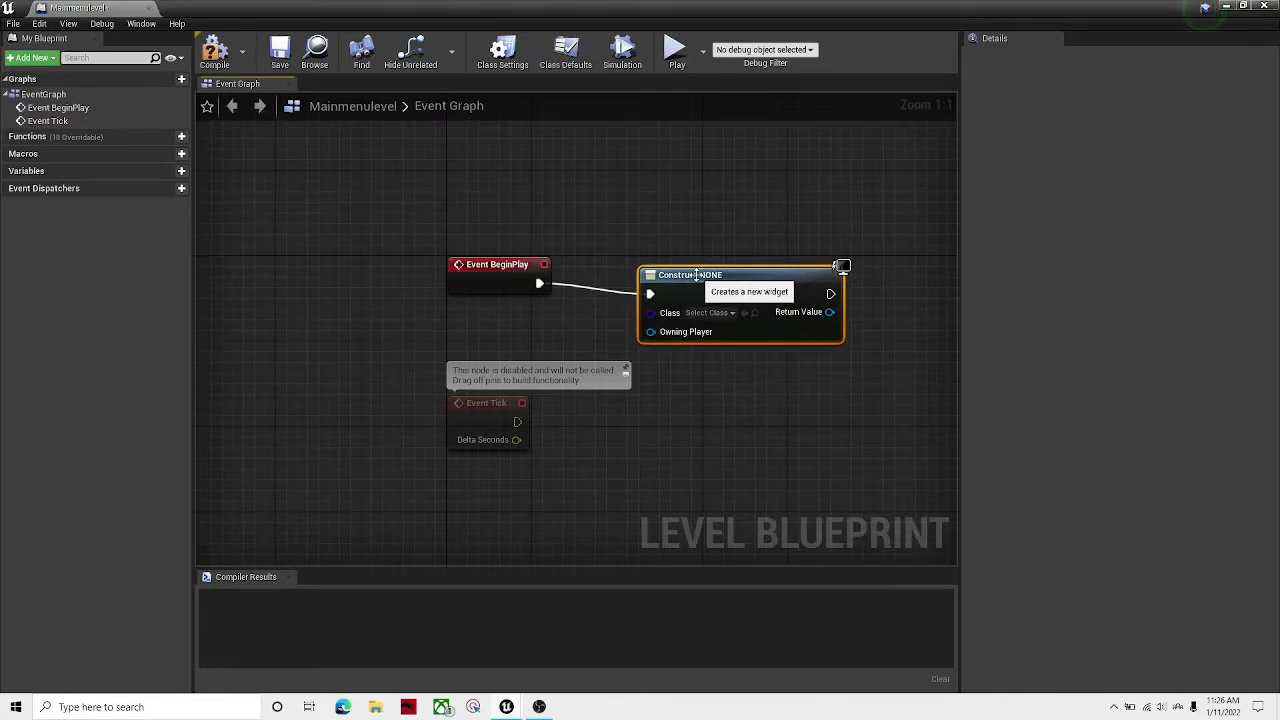
click(708, 312)
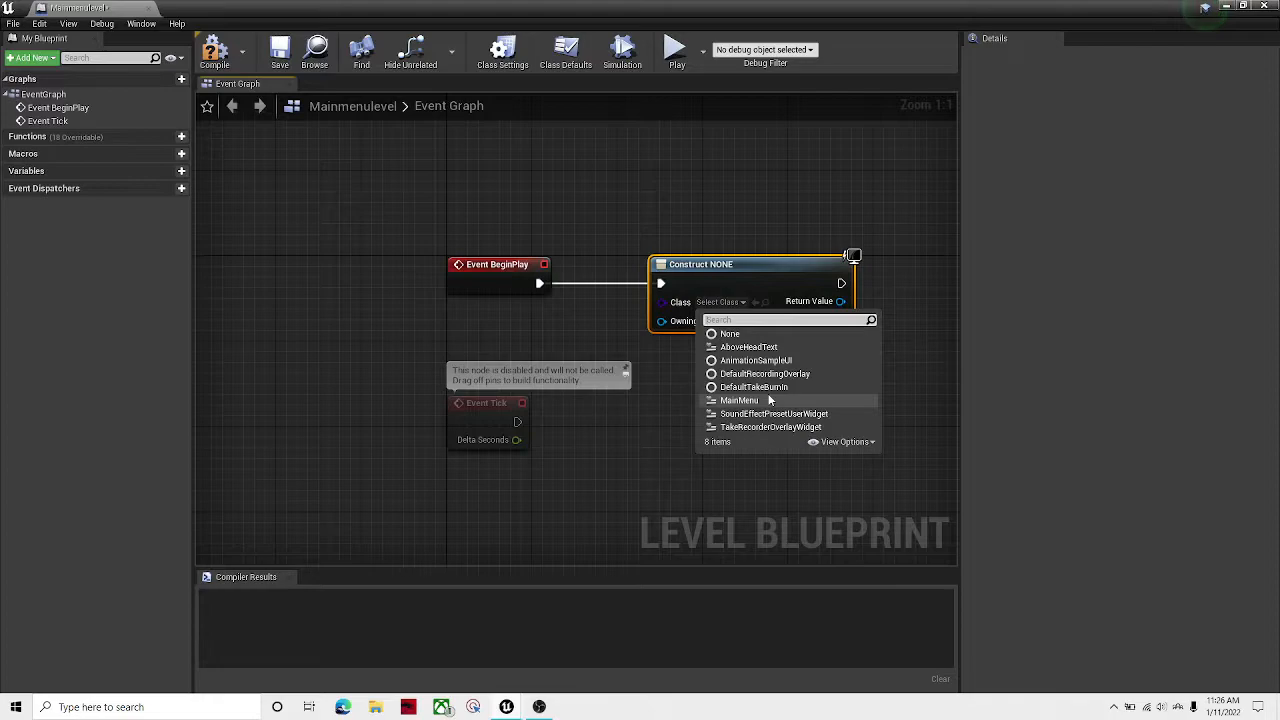
click(740, 400)
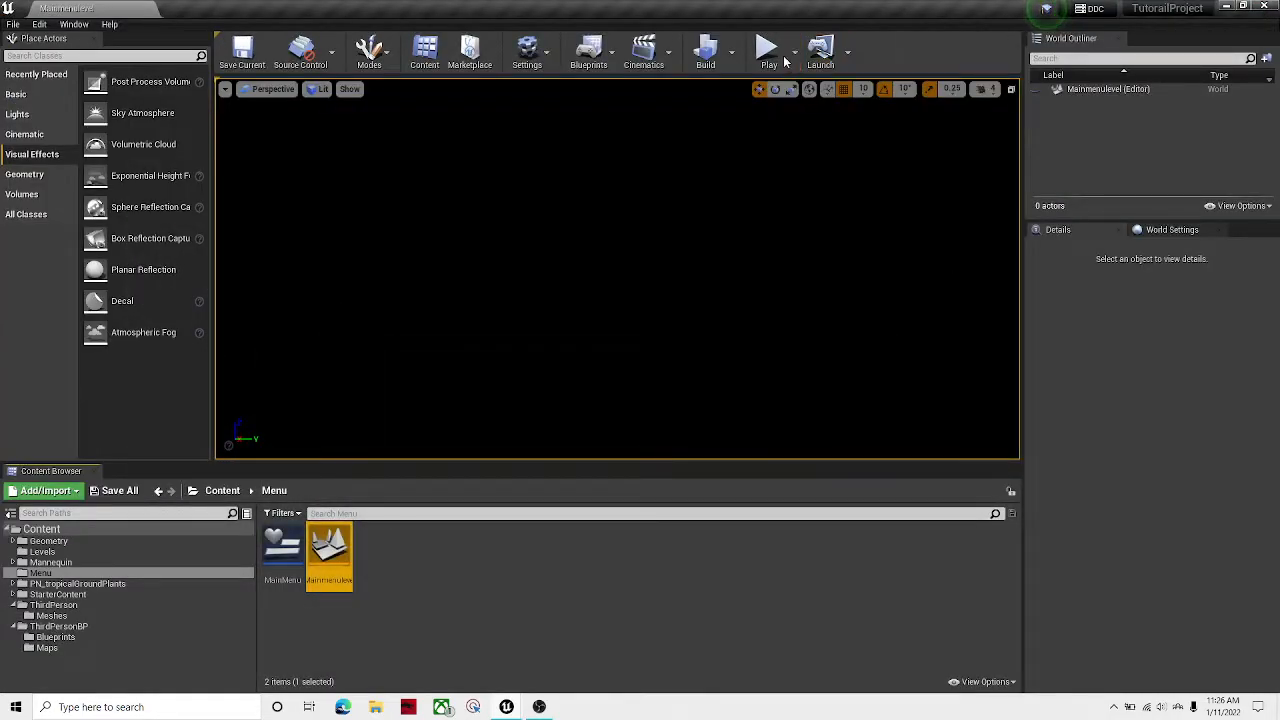
Navigate to the Content root and into the Levels folder holding NewWorld.
click(768, 48)
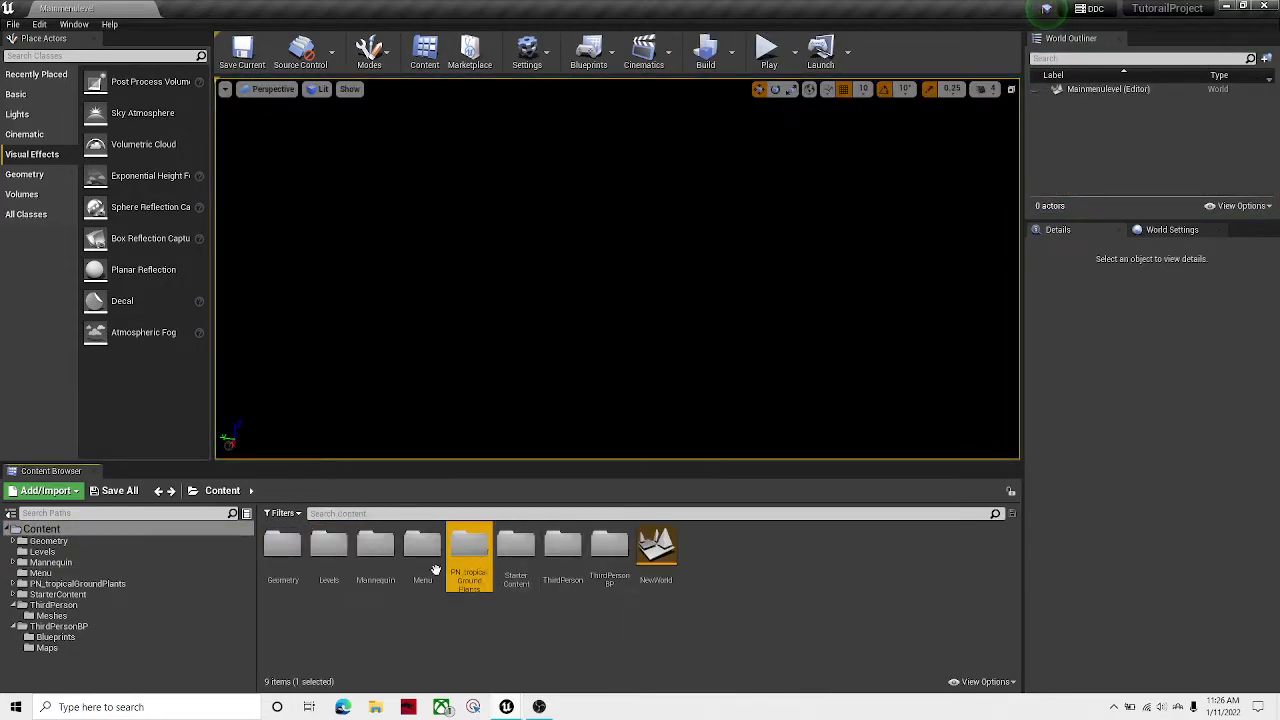
double_click(328, 556)
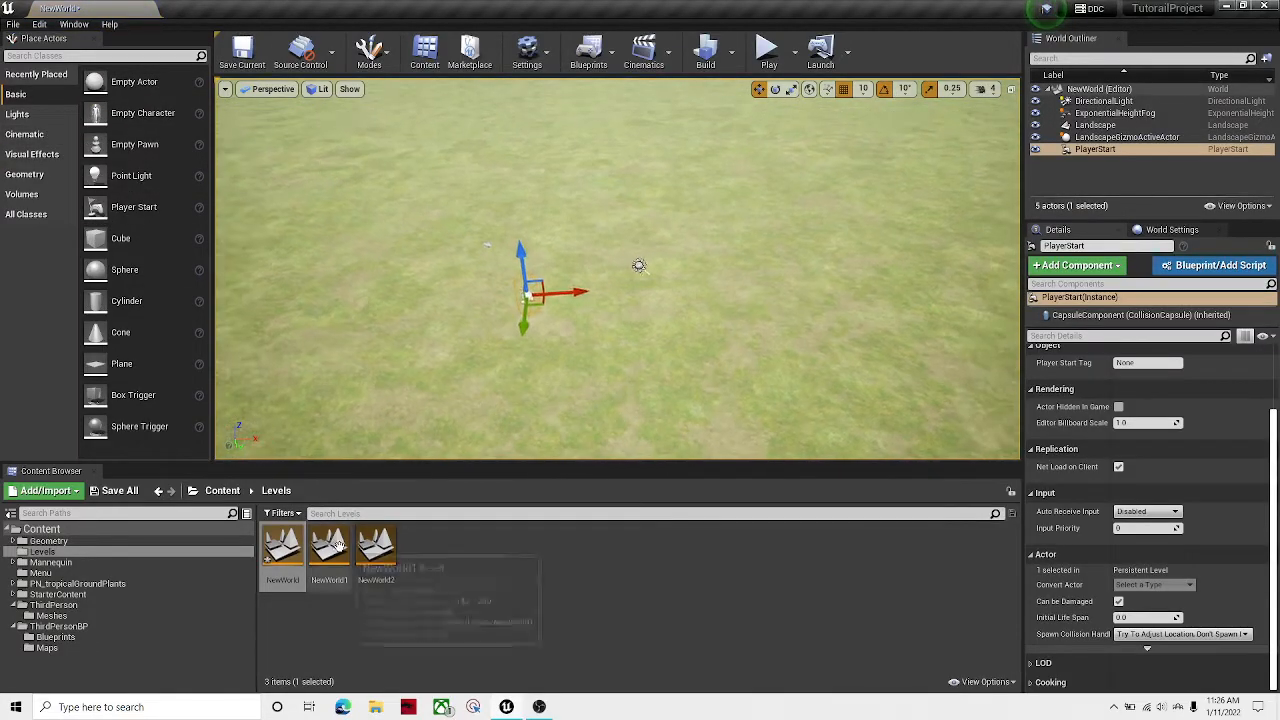
Save the NewWorld landscape level with its Player Start via Save Selected.
click(114, 490)
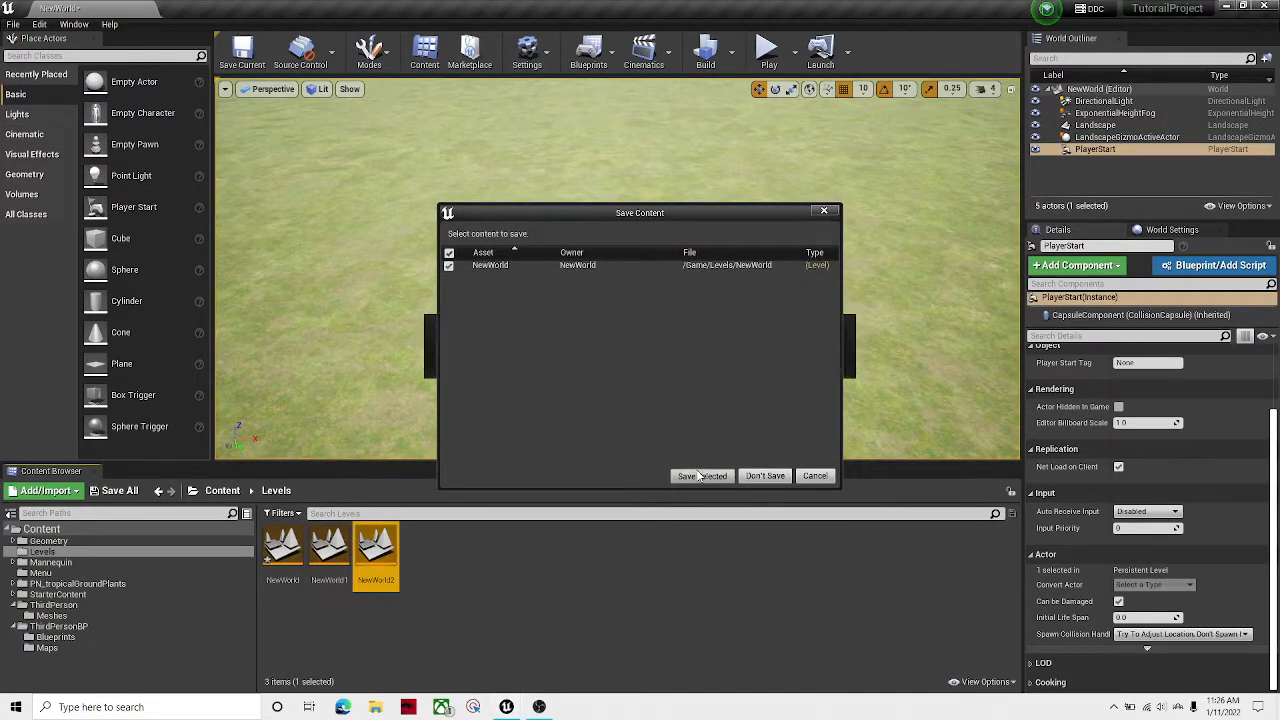
click(700, 476)
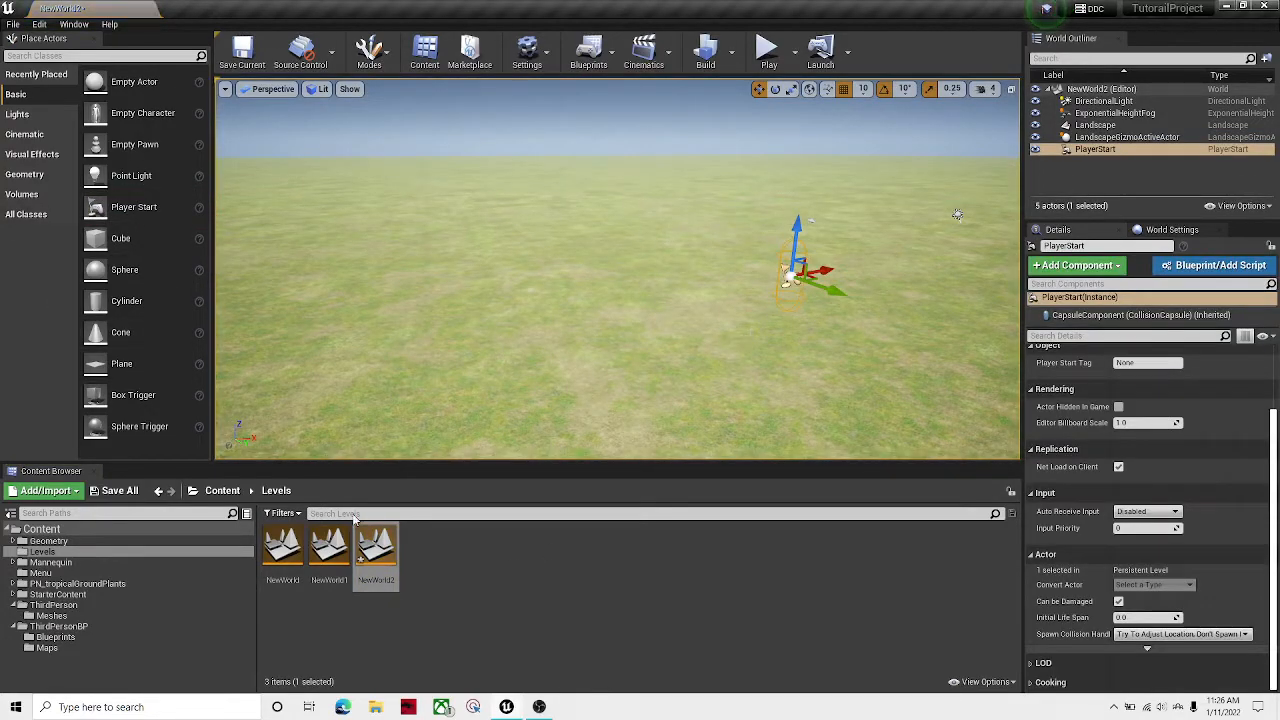
Open MainMenuLevel from the Content > Menu folder.
double_click(328, 544)
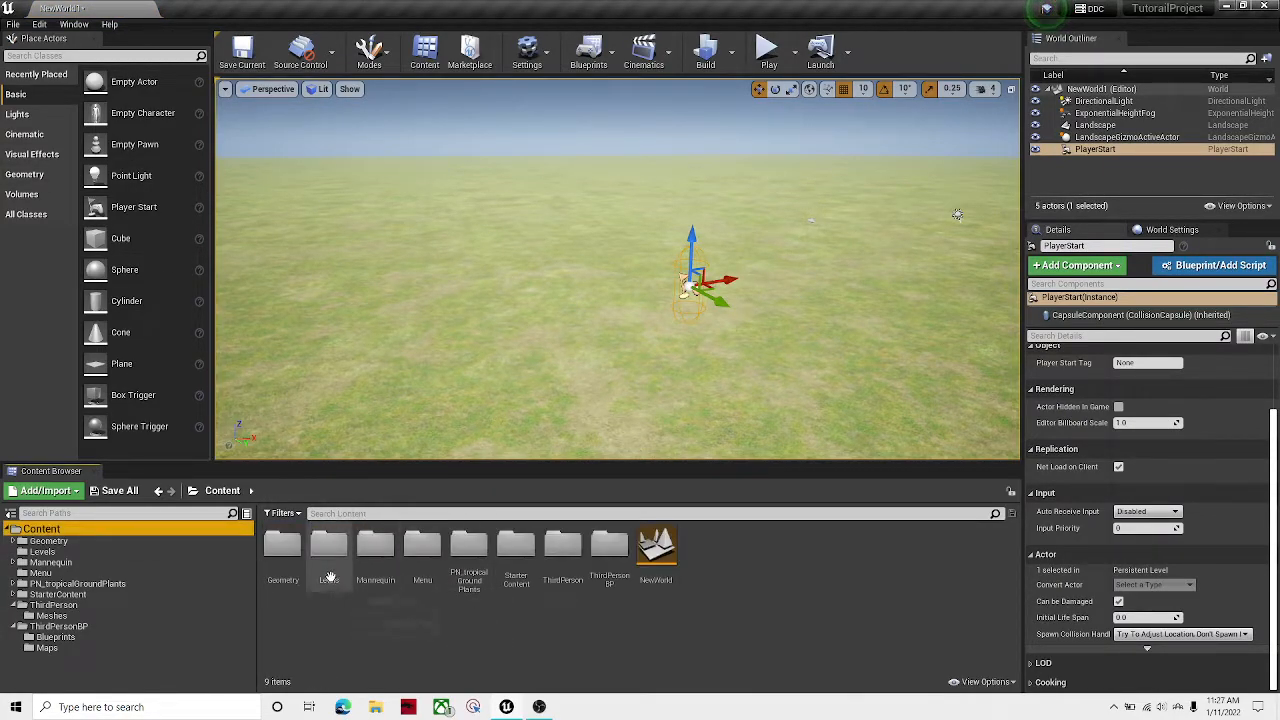
double_click(422, 544)
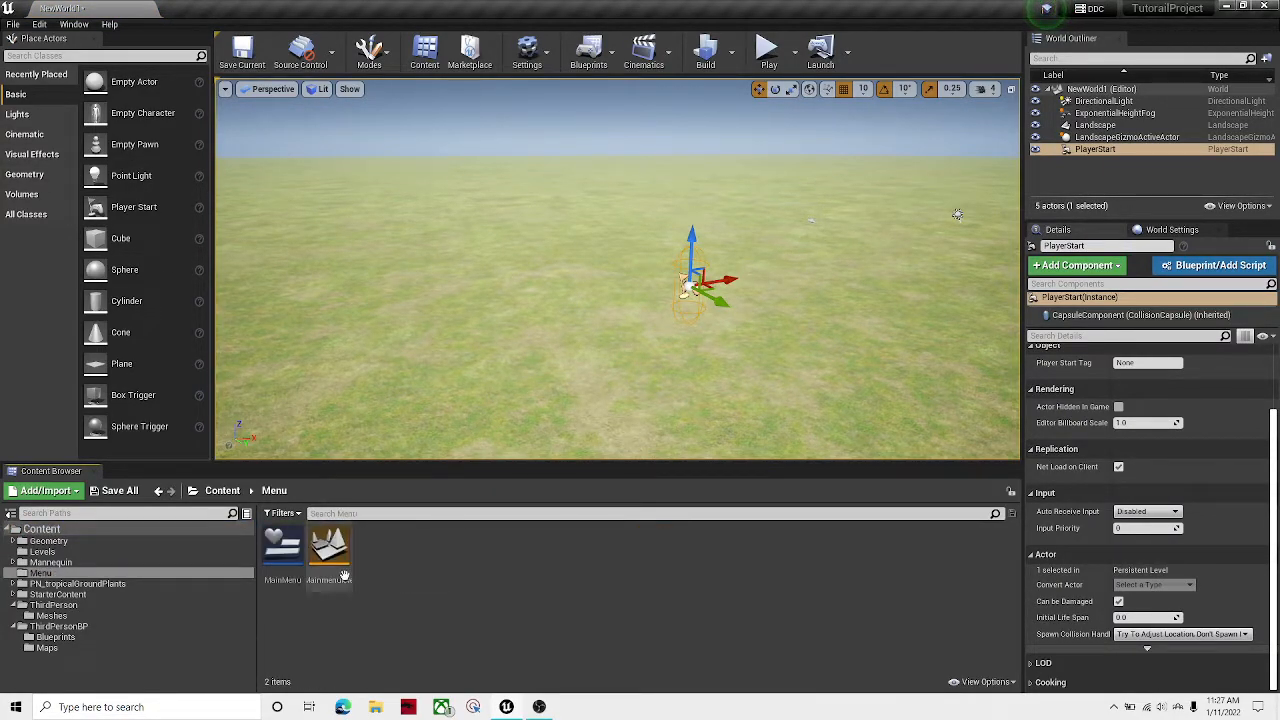
double_click(328, 550)
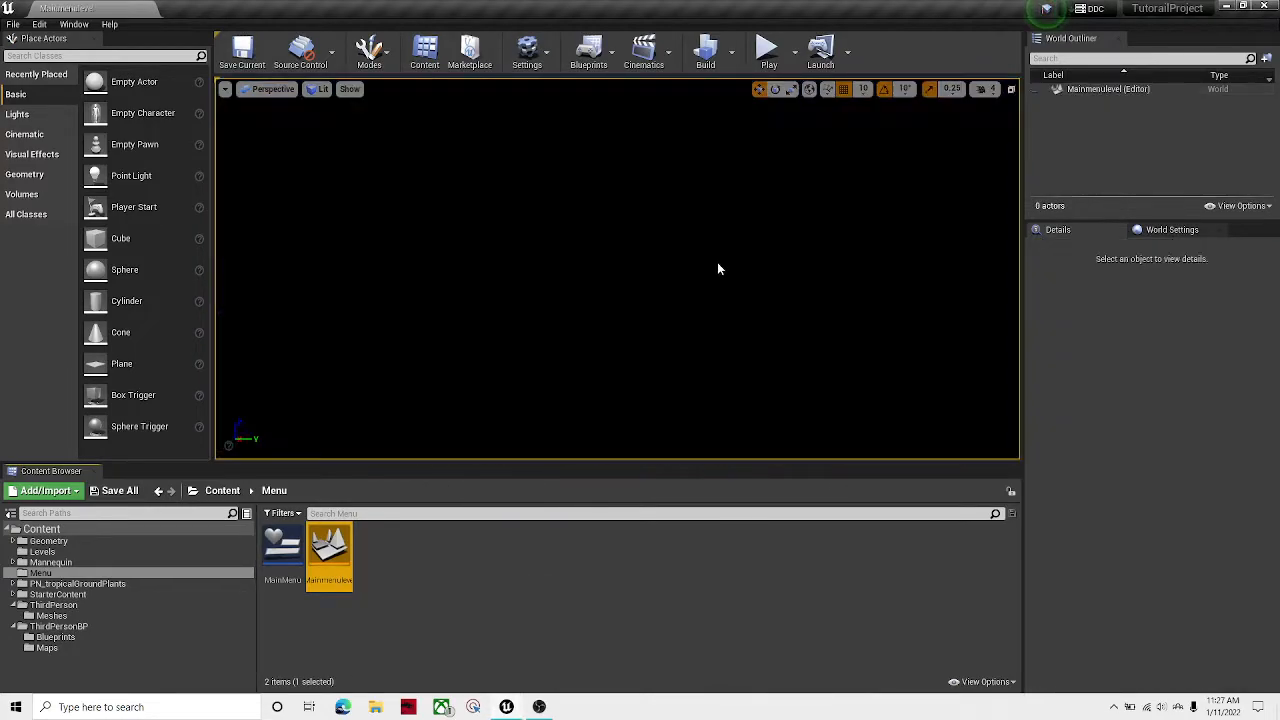
Play-test and stop the menu level, then bring up the MainMenu widget blueprint.
click(768, 48)
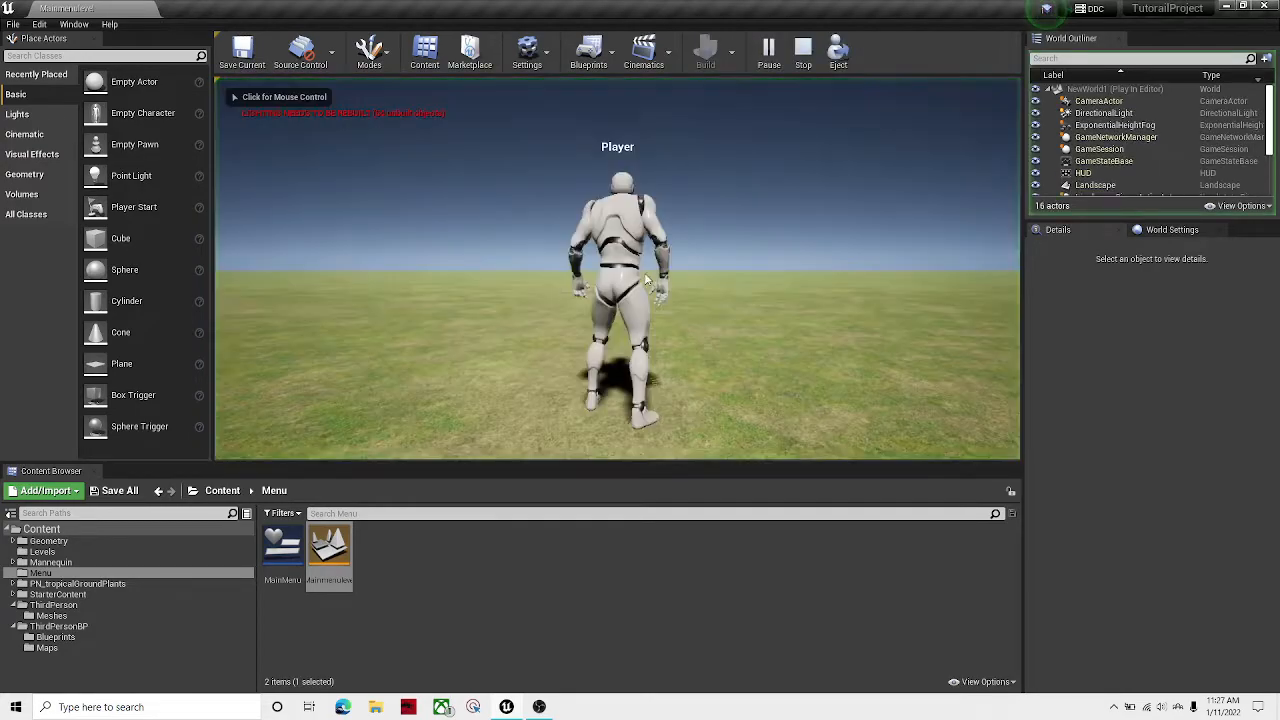
click(804, 48)
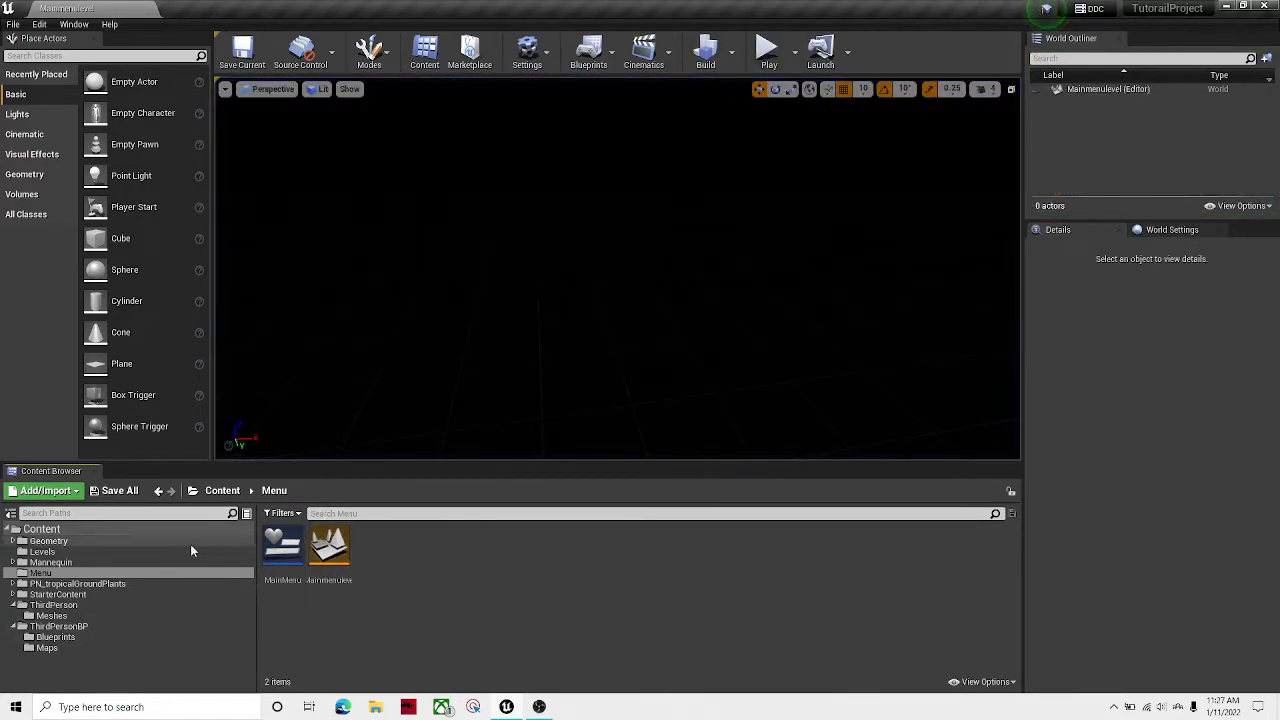
double_click(280, 544)
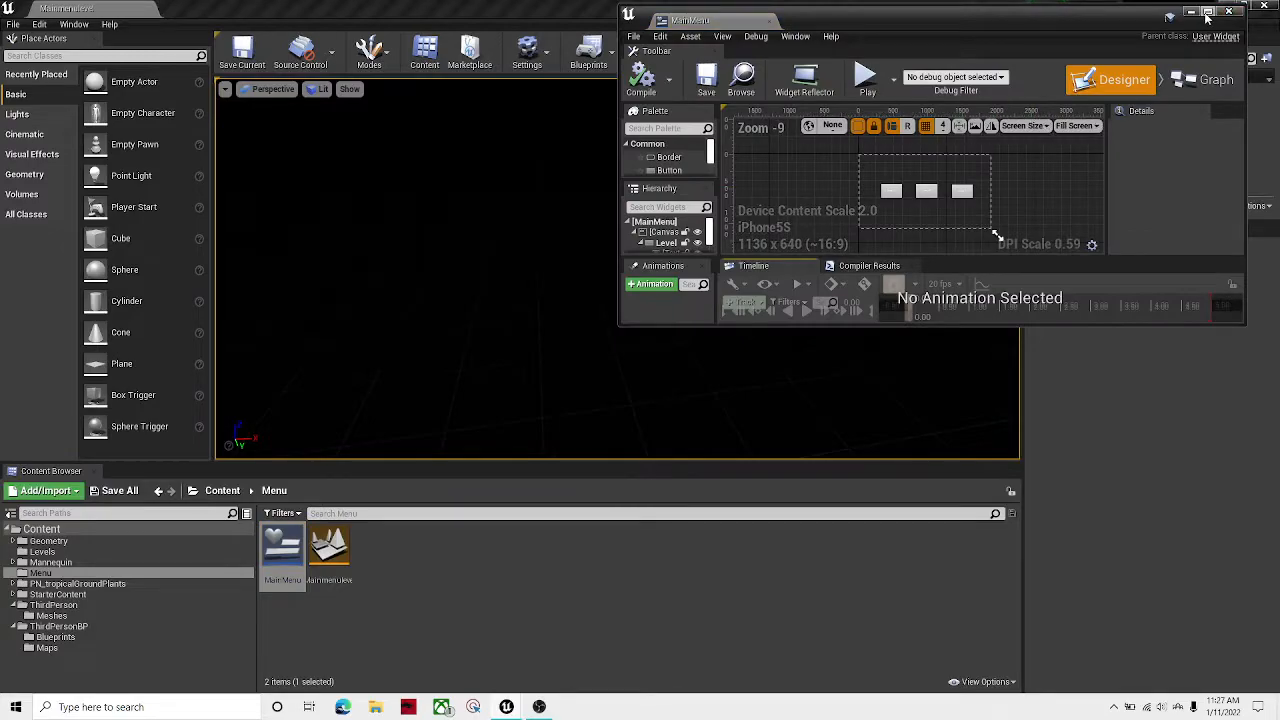
Maximize the widget editor and review the buttons' level-opening logic in the Graph.
click(1208, 12)
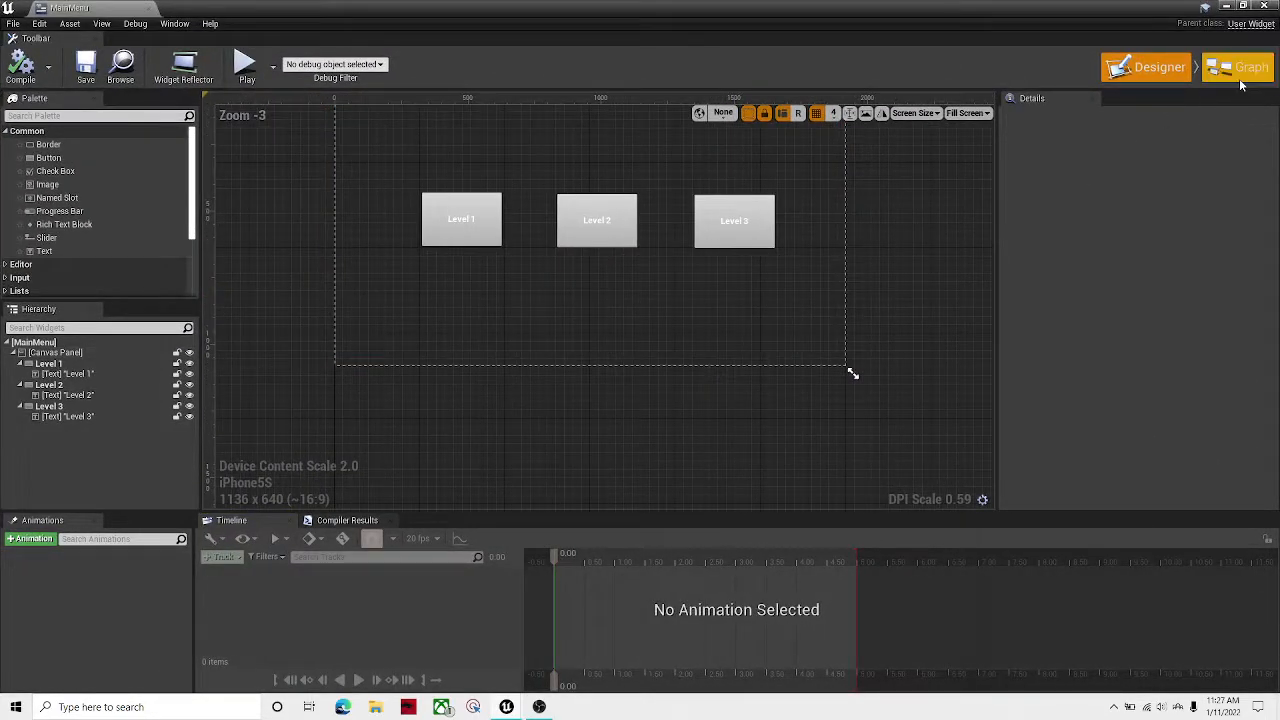
click(1250, 68)
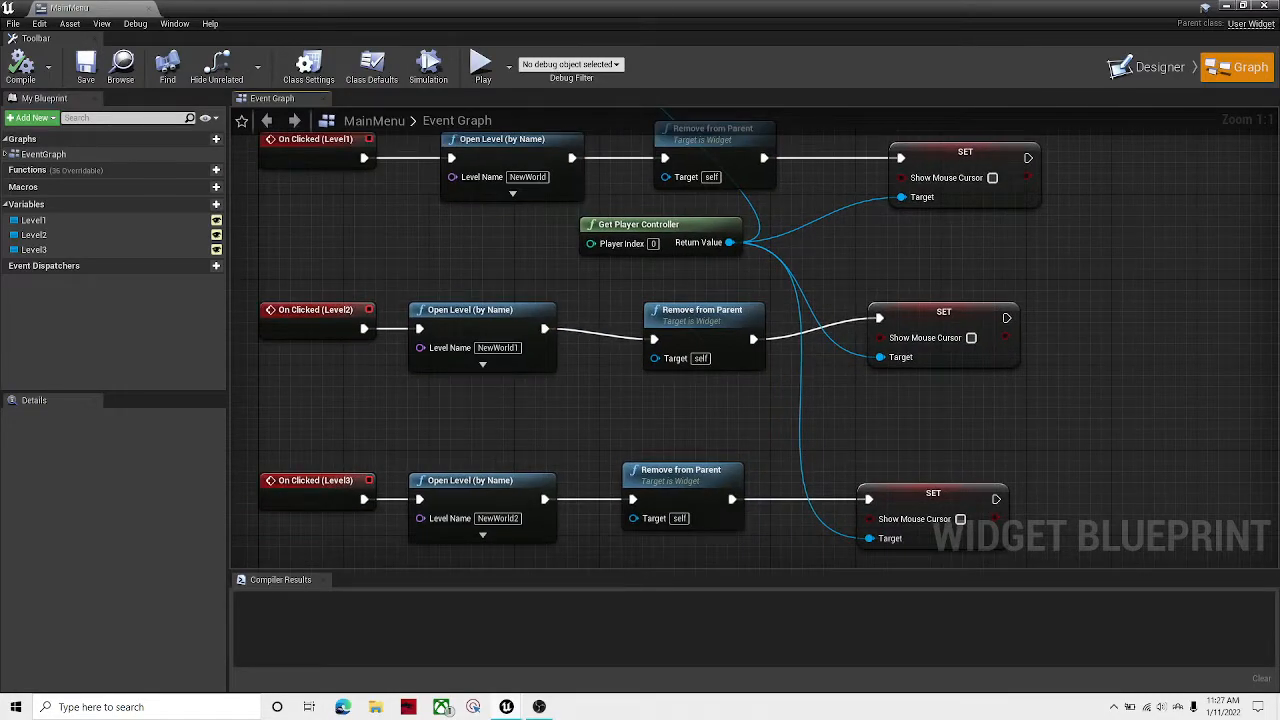
Delete the stray NewWorld level asset from the Content root and stop the menu play test.
right_click(654, 548)
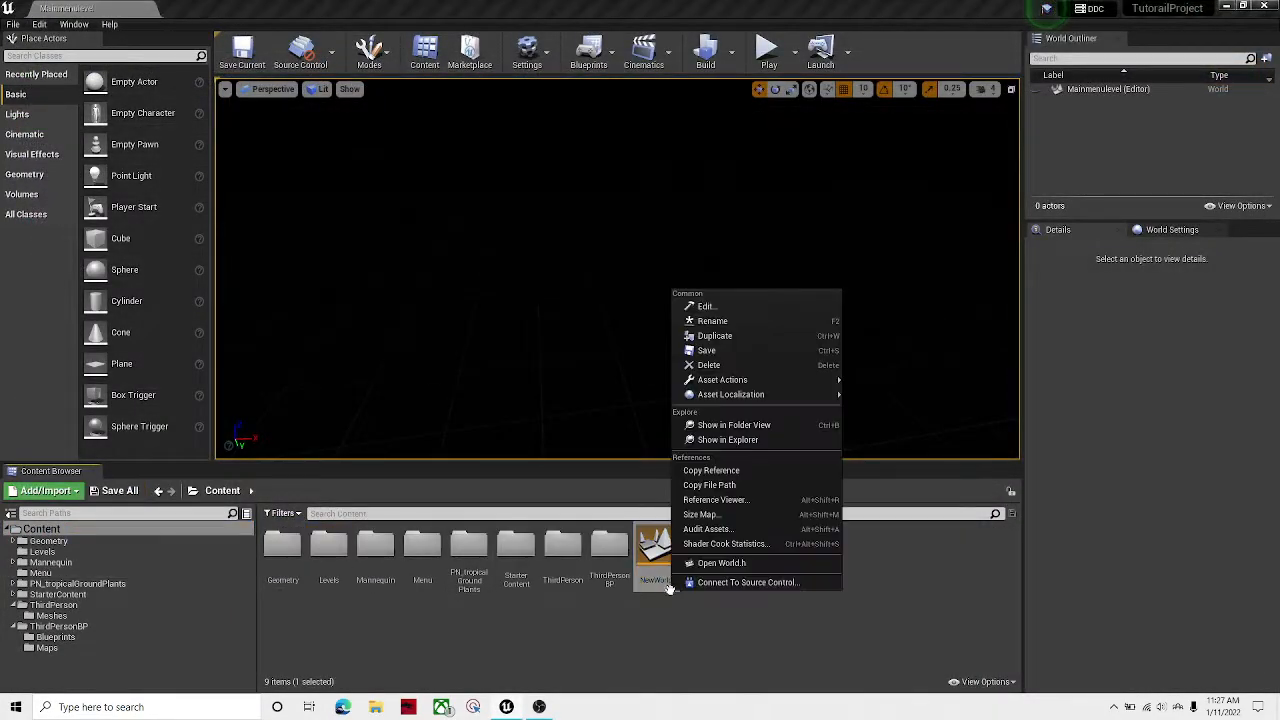
click(708, 364)
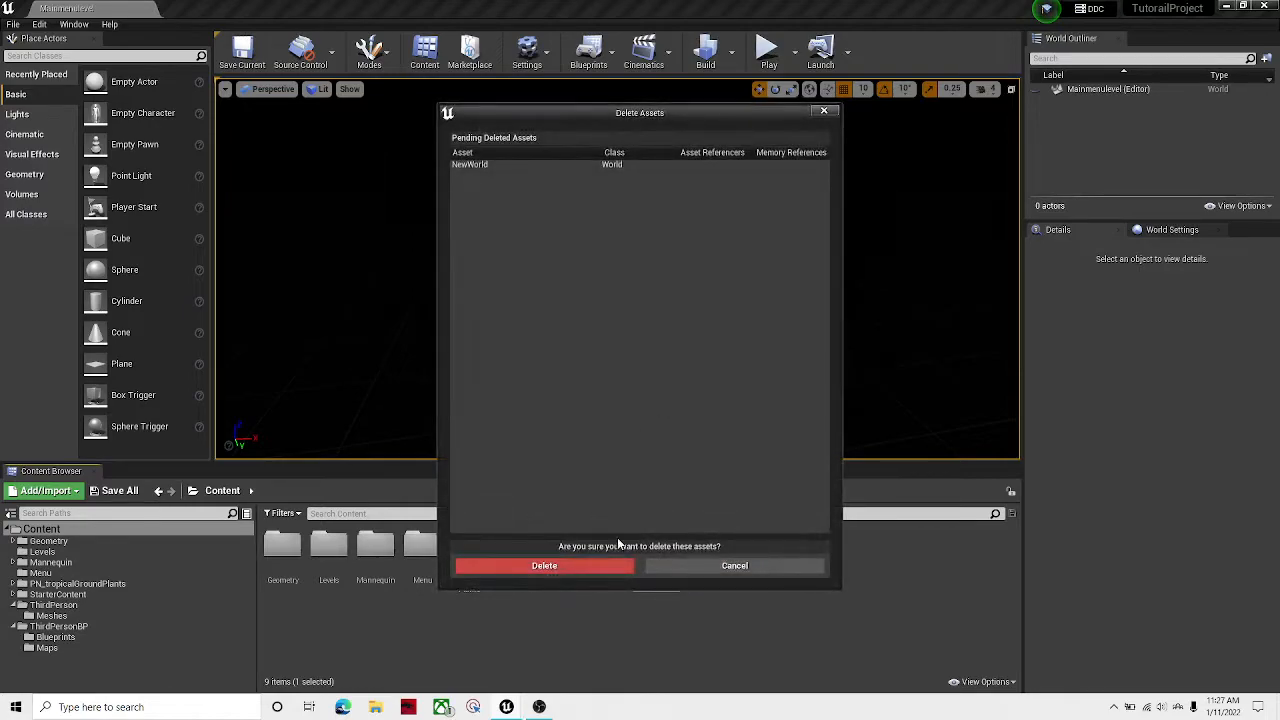
click(544, 564)
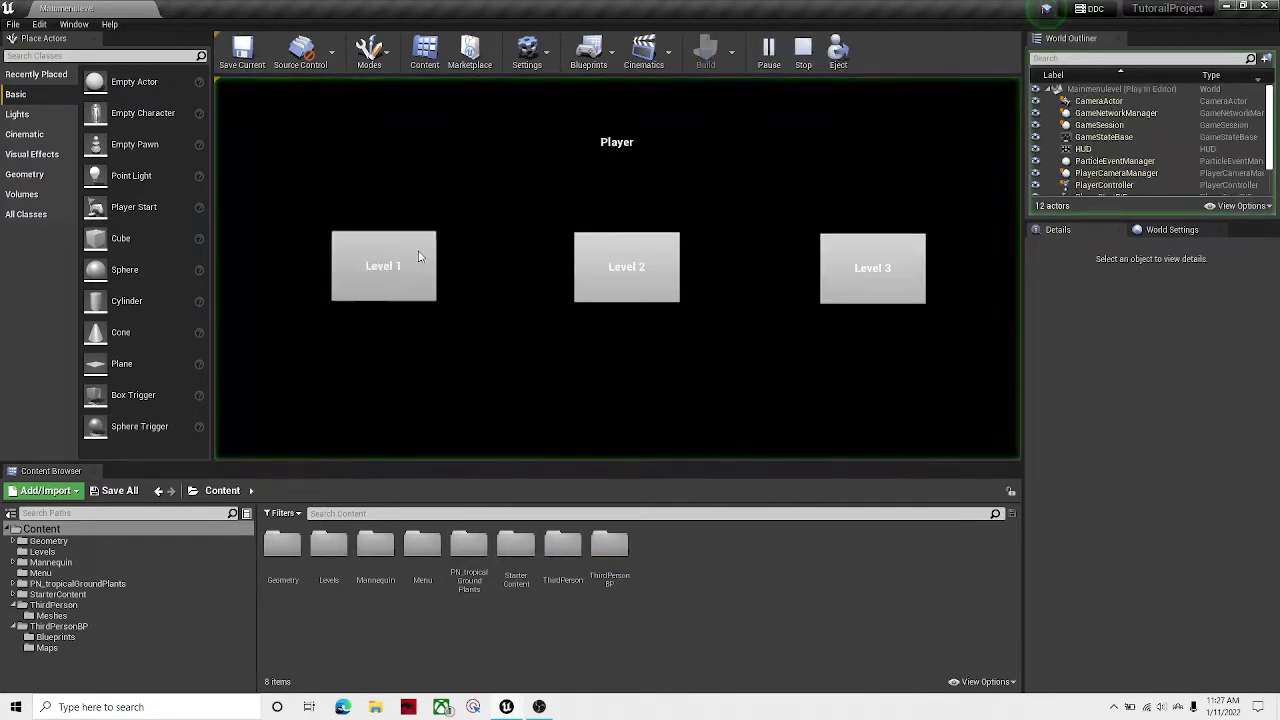
click(804, 50)
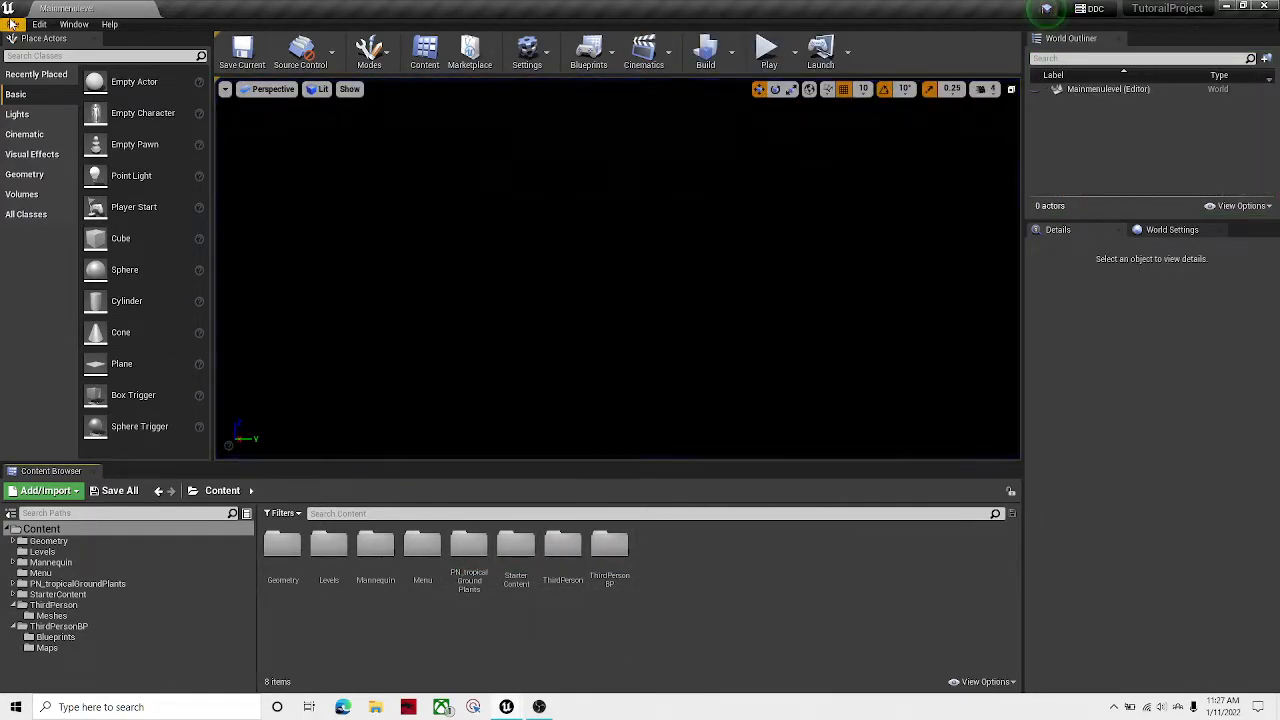
Browse the content root and Mannequin folder, then return to the Menu folder's contents.
click(768, 48)
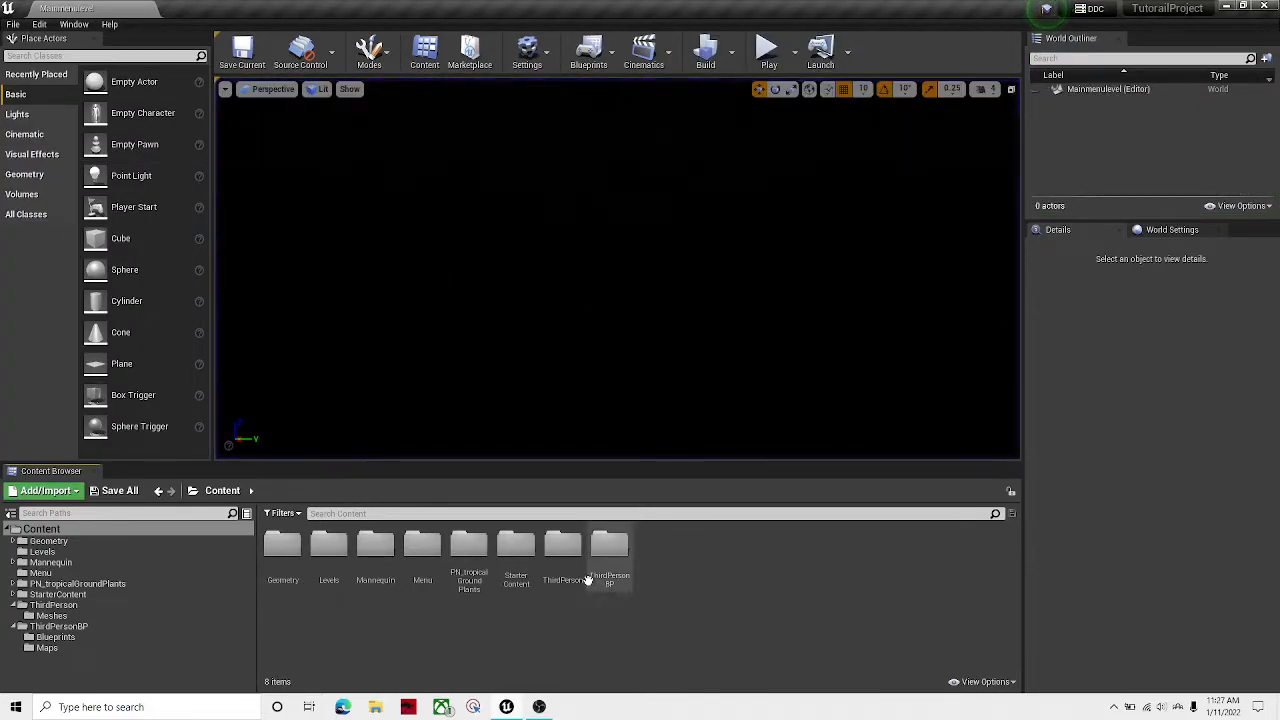
click(564, 544)
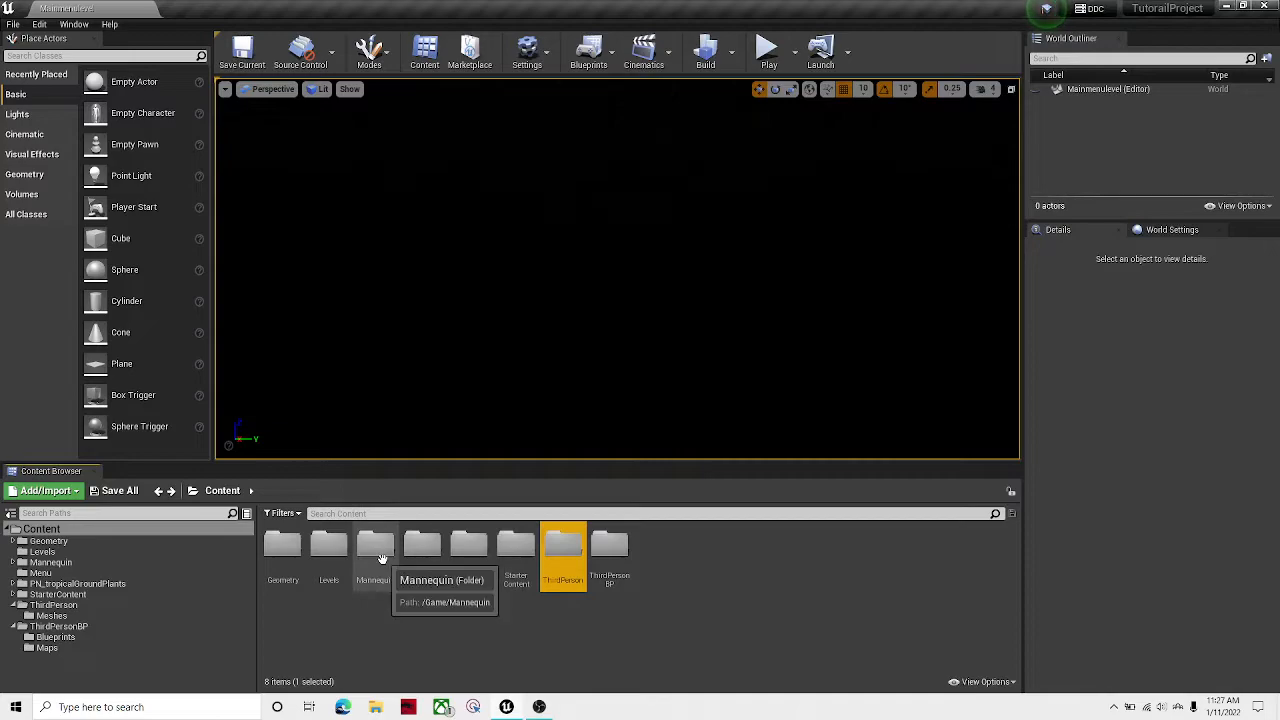
double_click(372, 548)
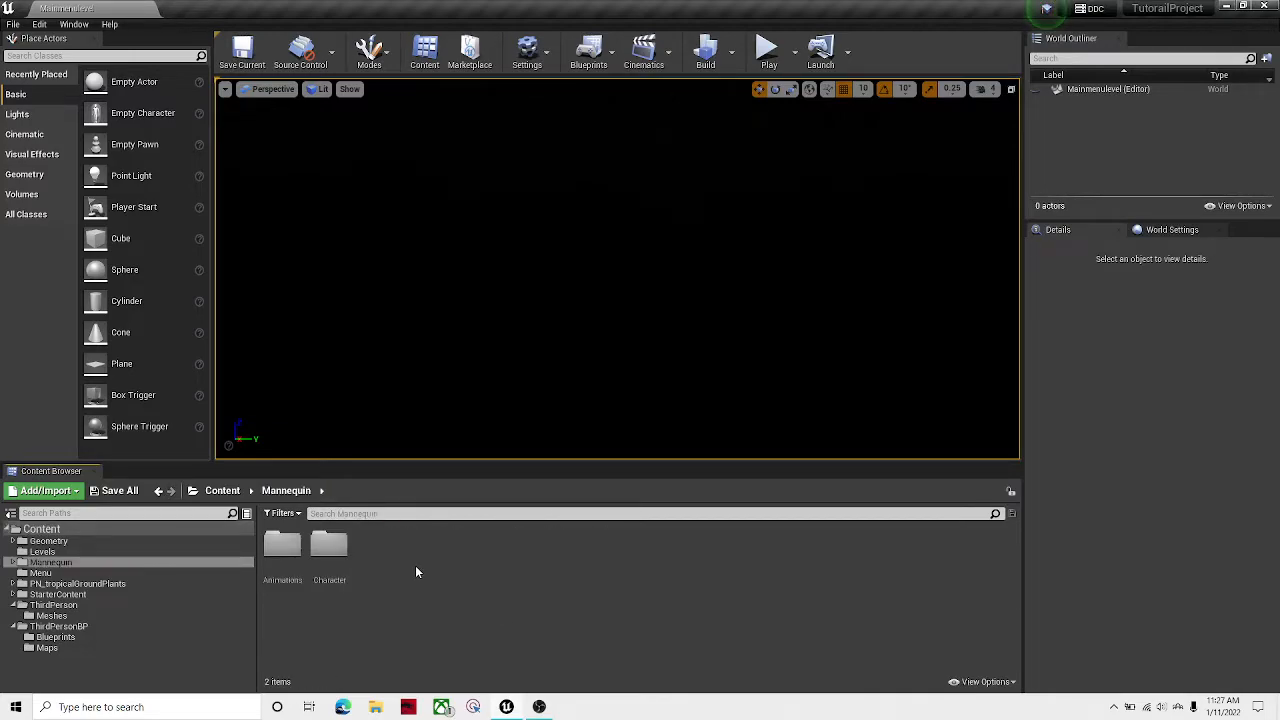
click(40, 572)
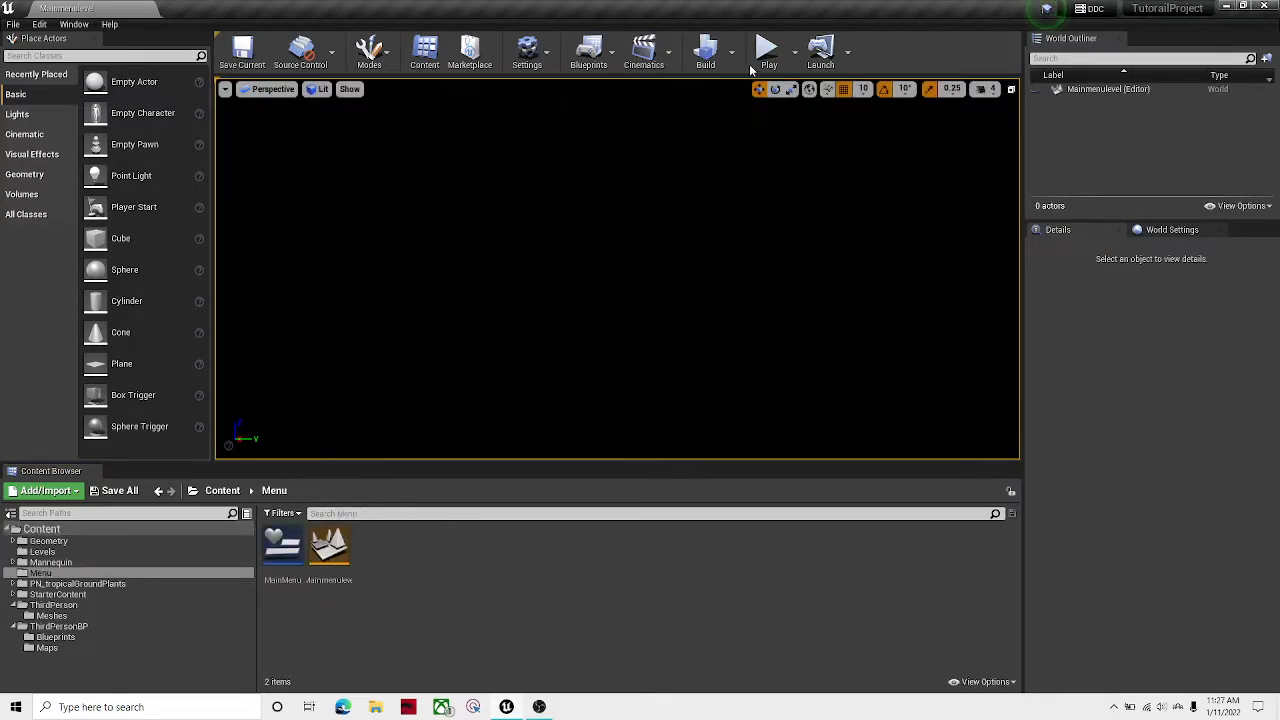
click(768, 48)
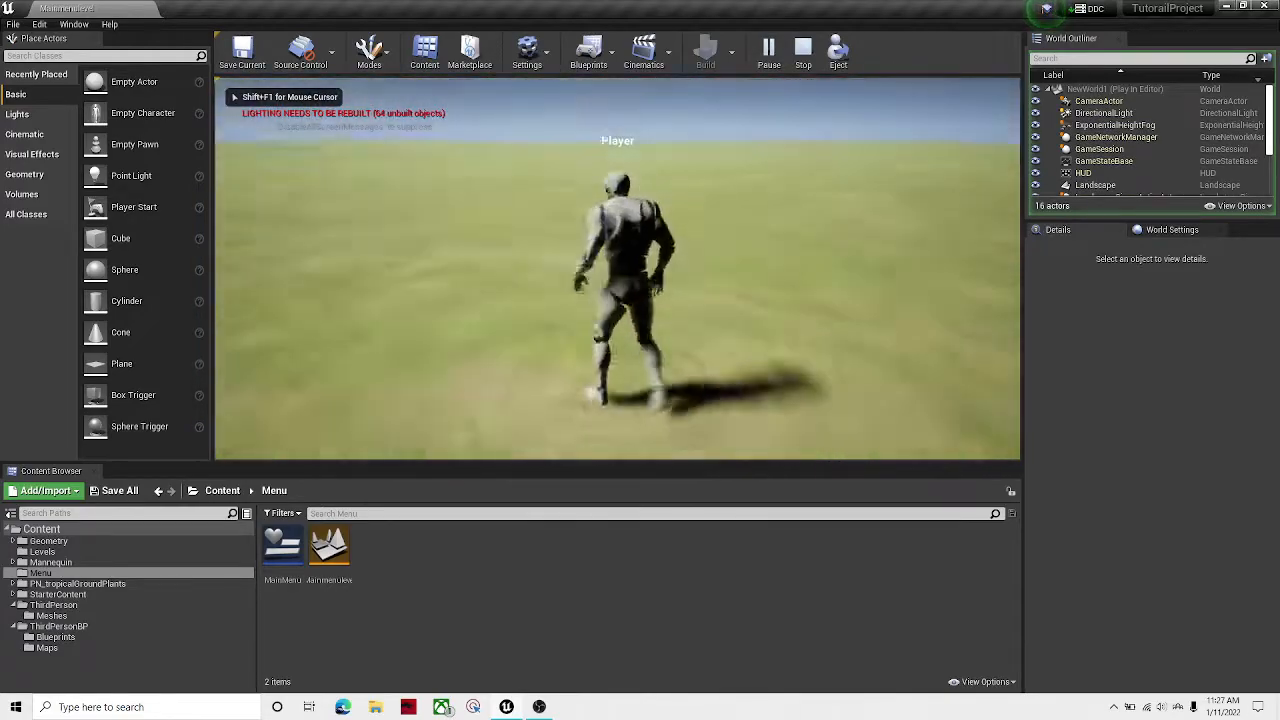
click(804, 50)
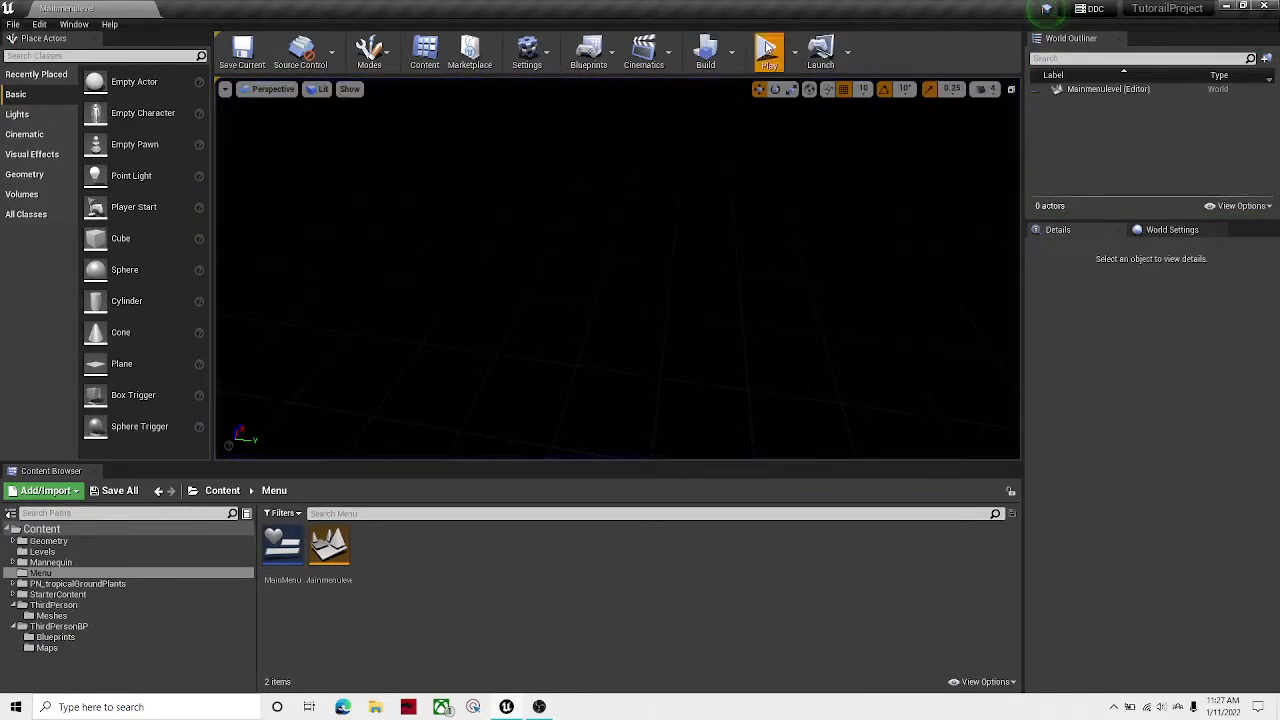
click(768, 52)
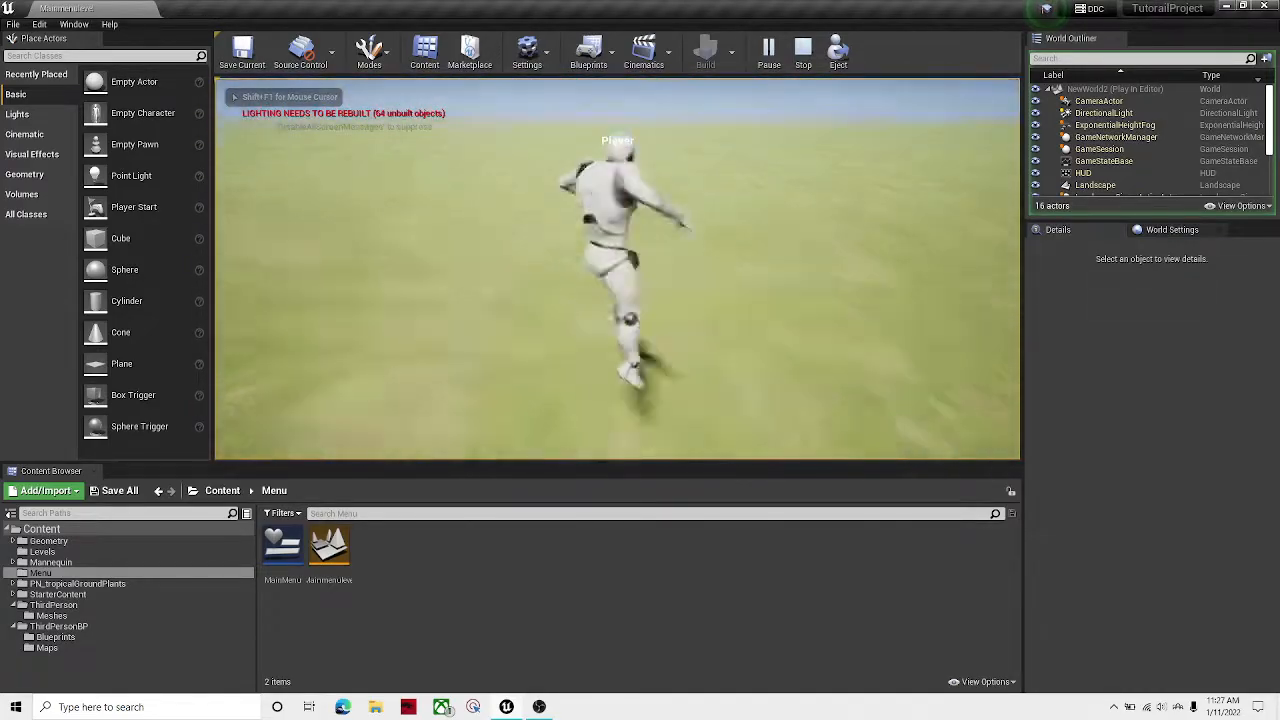
click(802, 52)
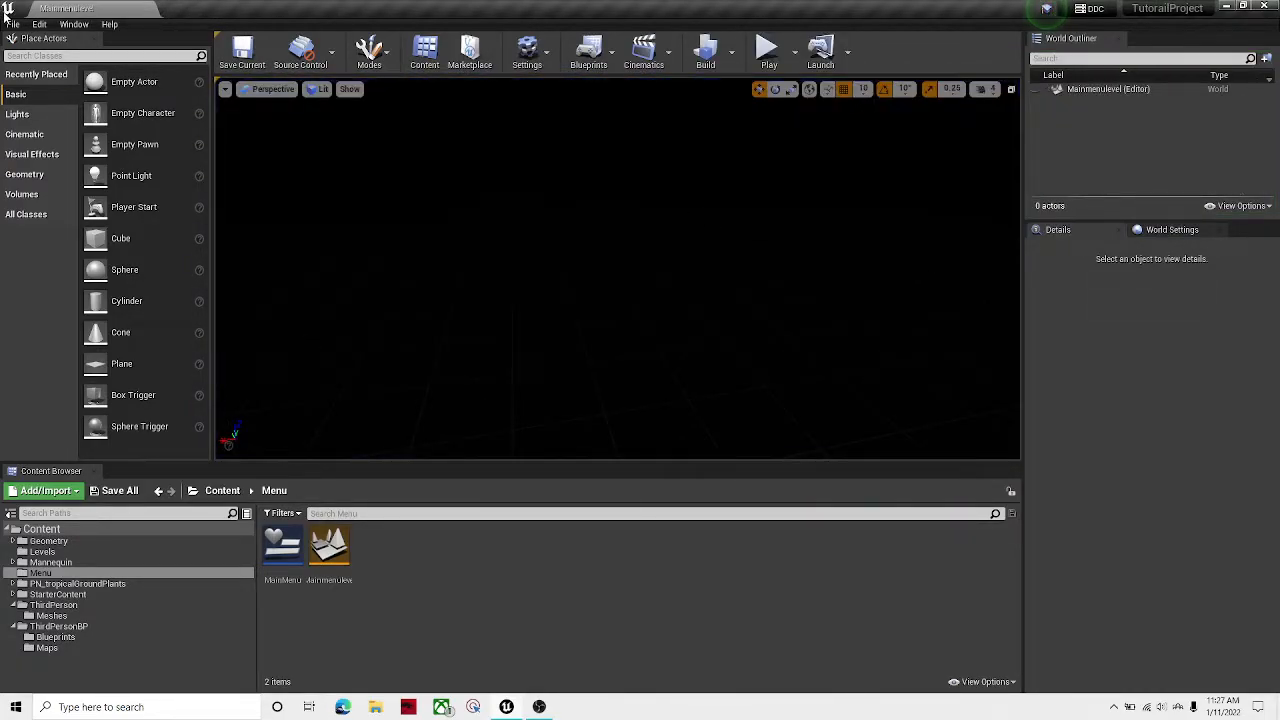